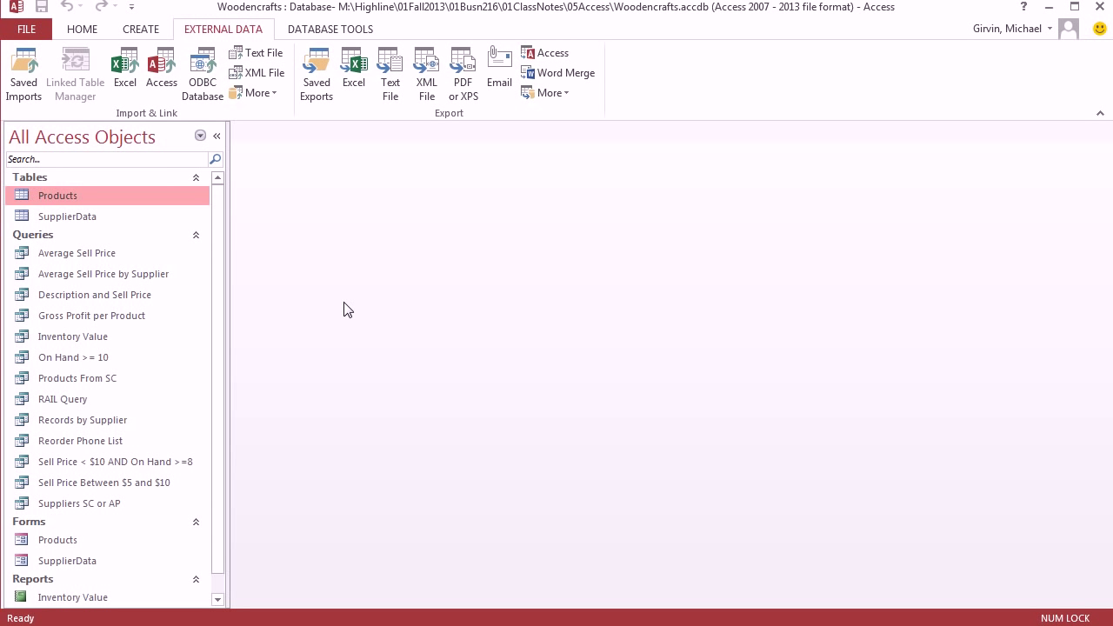
{"action": "mouse_move", "coordinate": [206, 280]}
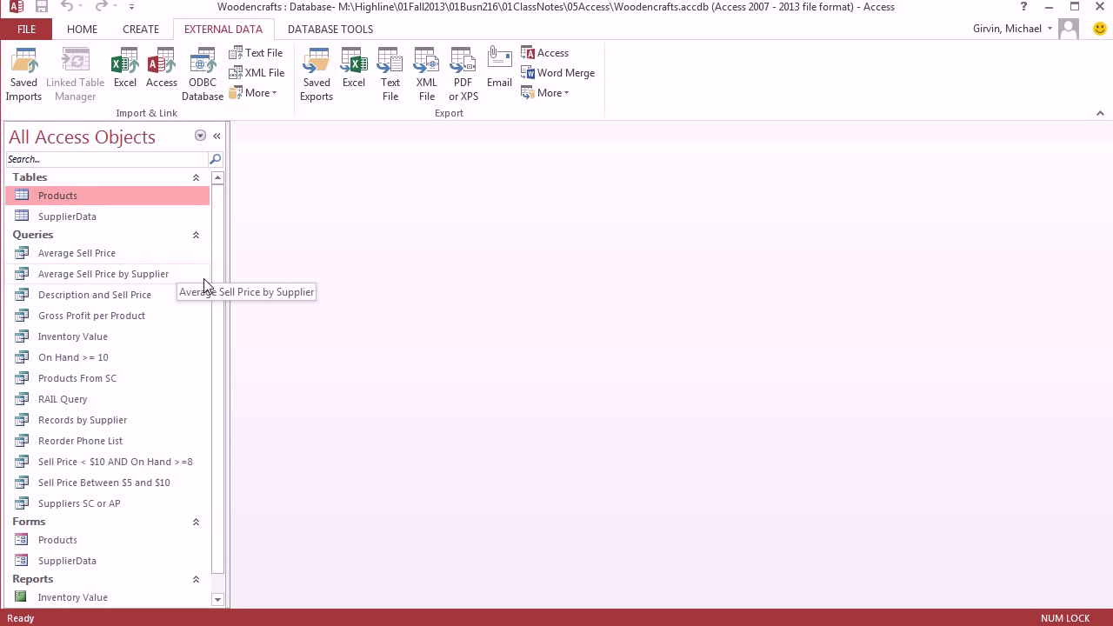
{"action": "mouse_move", "coordinate": [144, 326]}
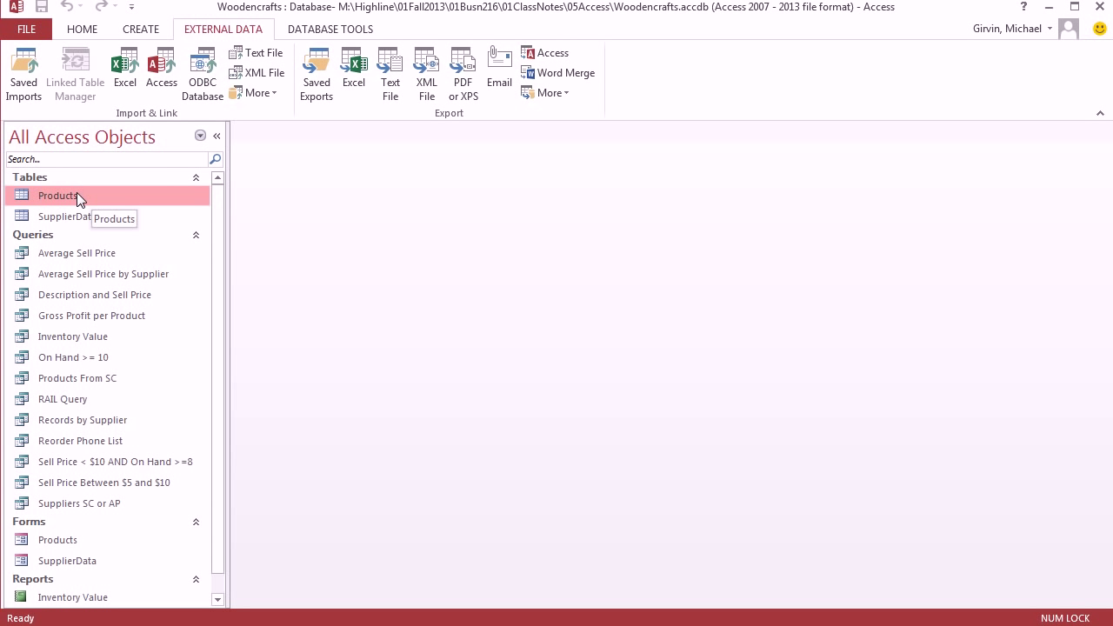
Step: Select the Products table, then open and close it to view its records
{"action": "left_click", "coordinate": [67, 216]}
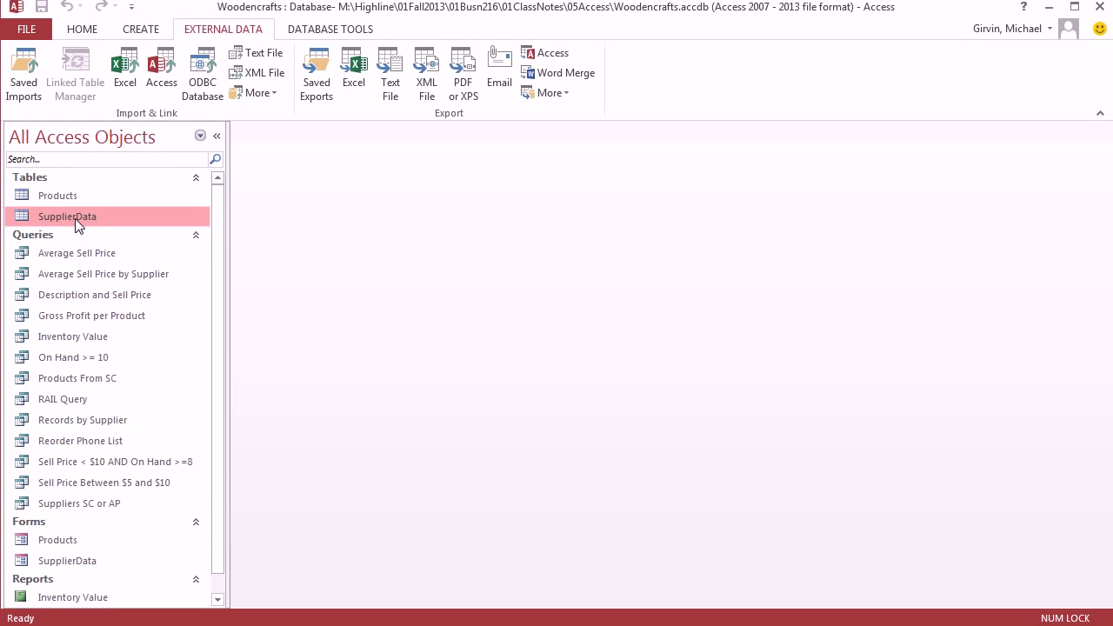
{"action": "left_click", "coordinate": [57, 195]}
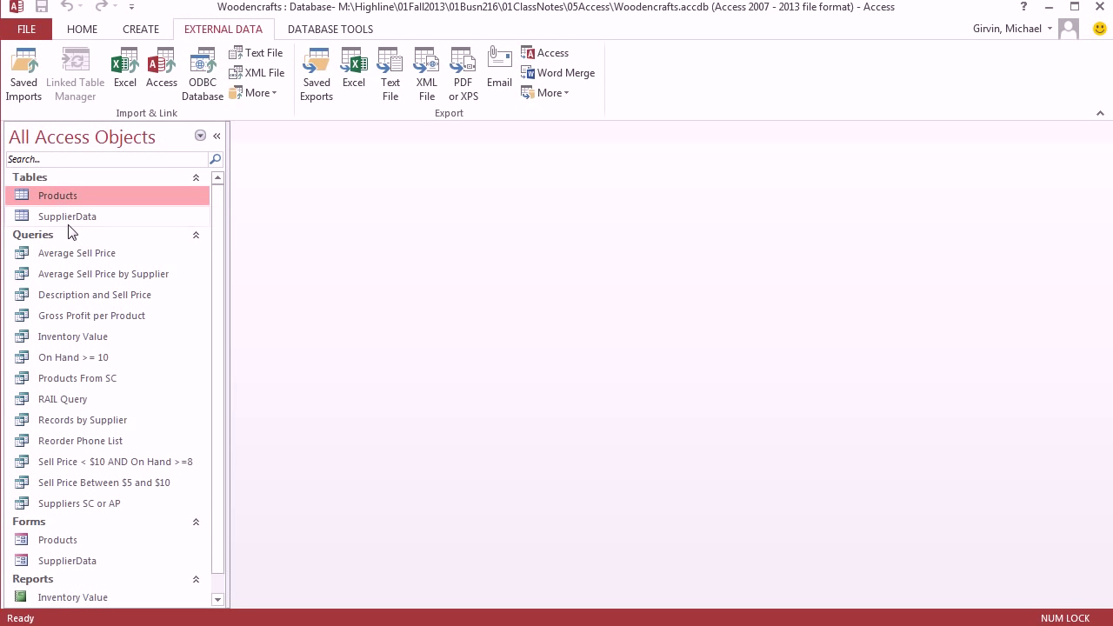
{"action": "left_click", "coordinate": [63, 398]}
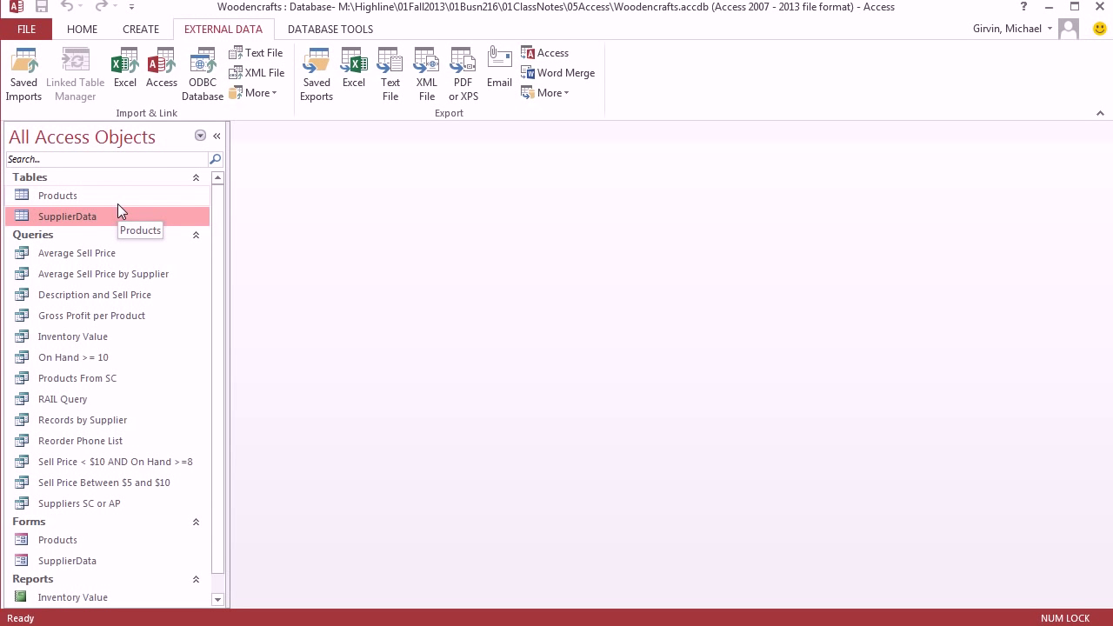
{"action": "left_click", "coordinate": [58, 194]}
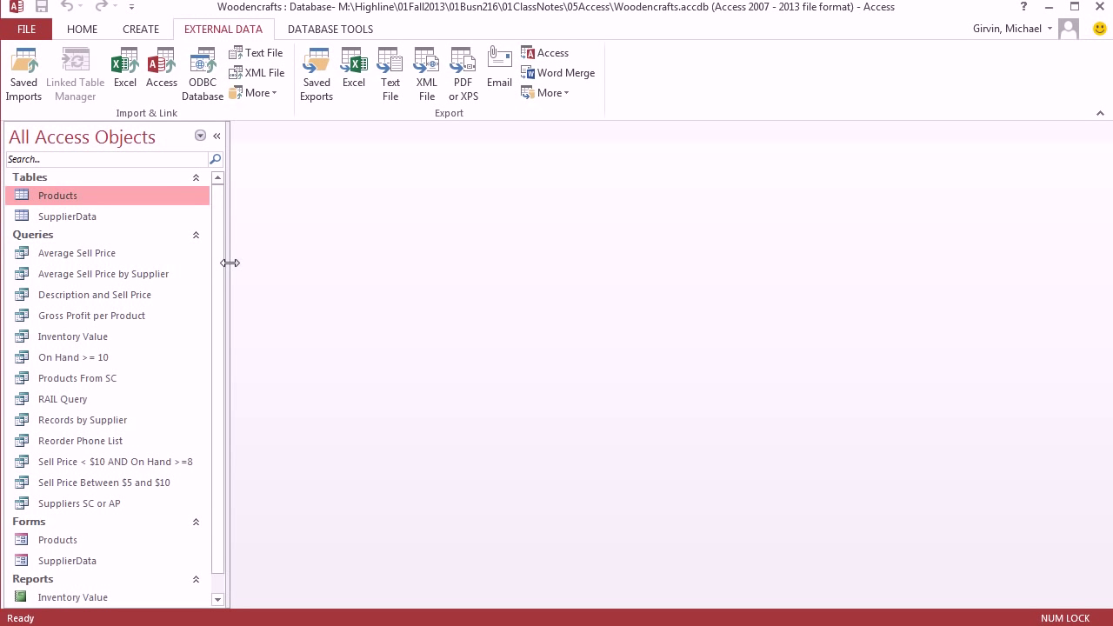
{"action": "mouse_move", "coordinate": [103, 241]}
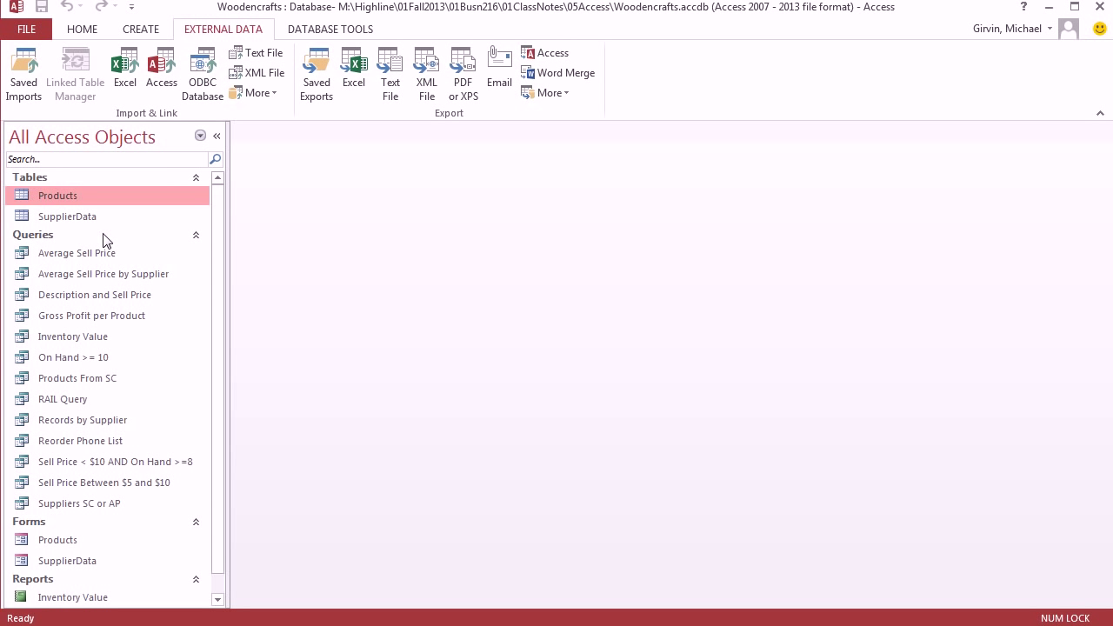
{"action": "mouse_move", "coordinate": [94, 213]}
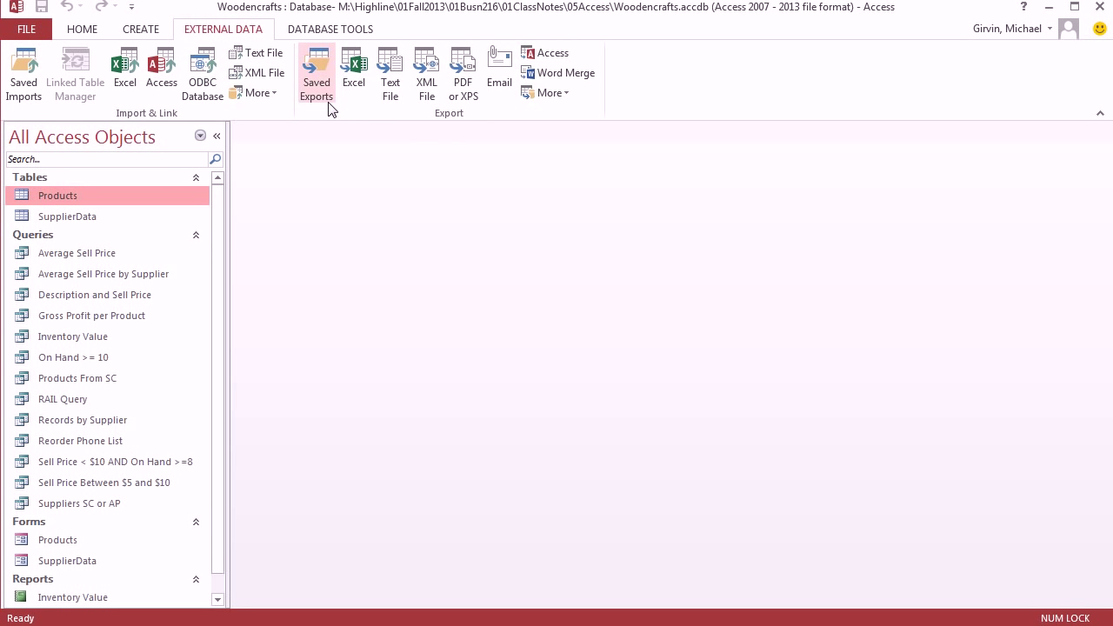
{"action": "mouse_move", "coordinate": [317, 74]}
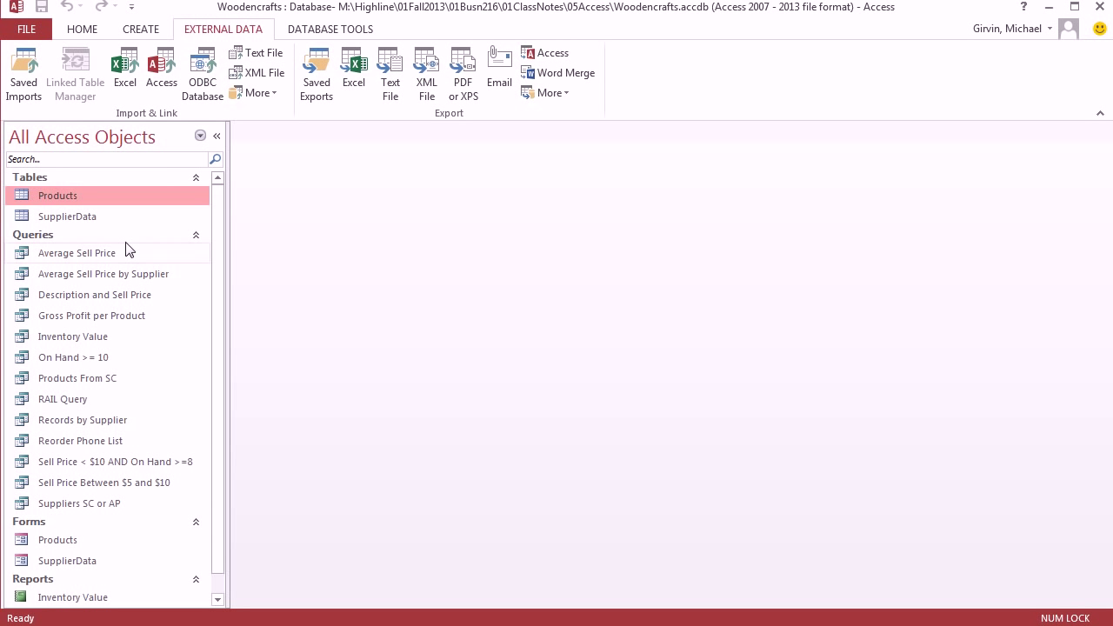
{"action": "mouse_move", "coordinate": [122, 253]}
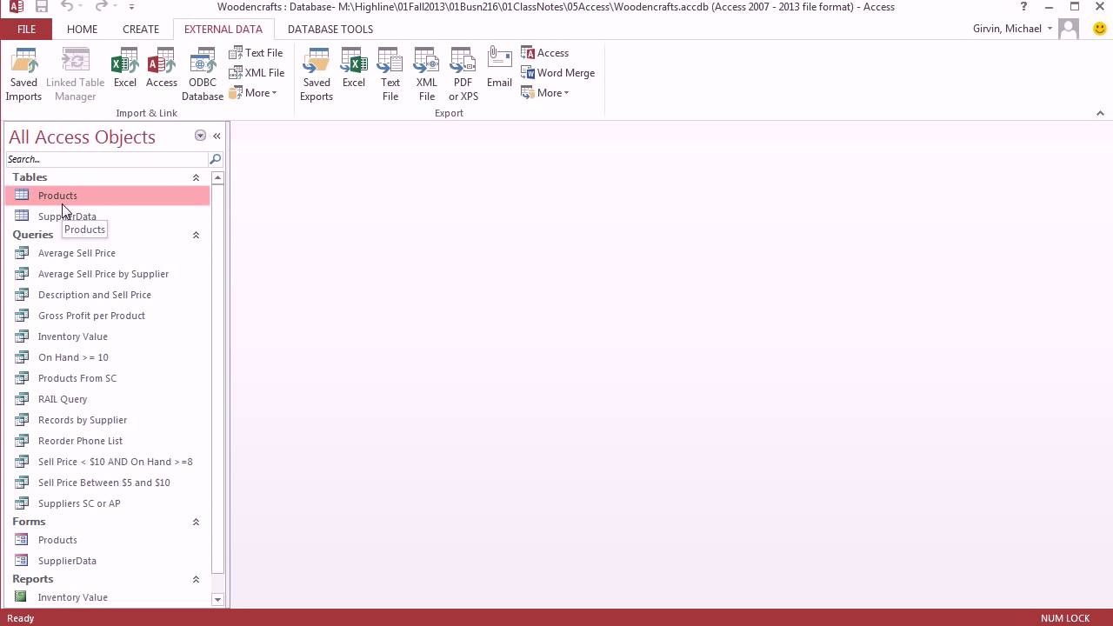
{"action": "double_click", "coordinate": [57, 194]}
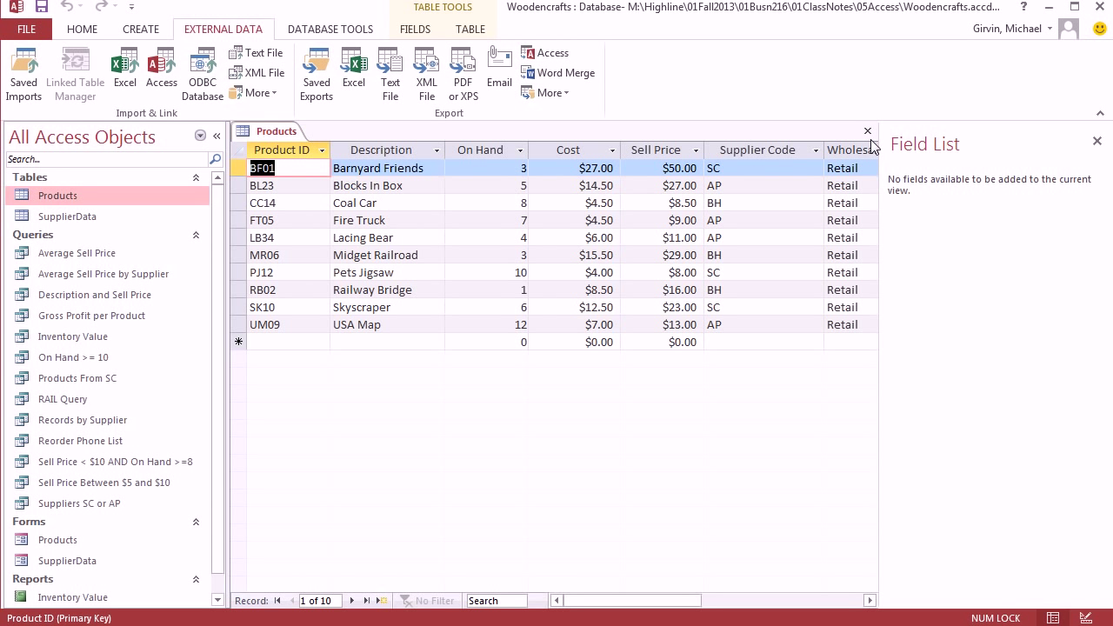
{"action": "left_click", "coordinate": [867, 131]}
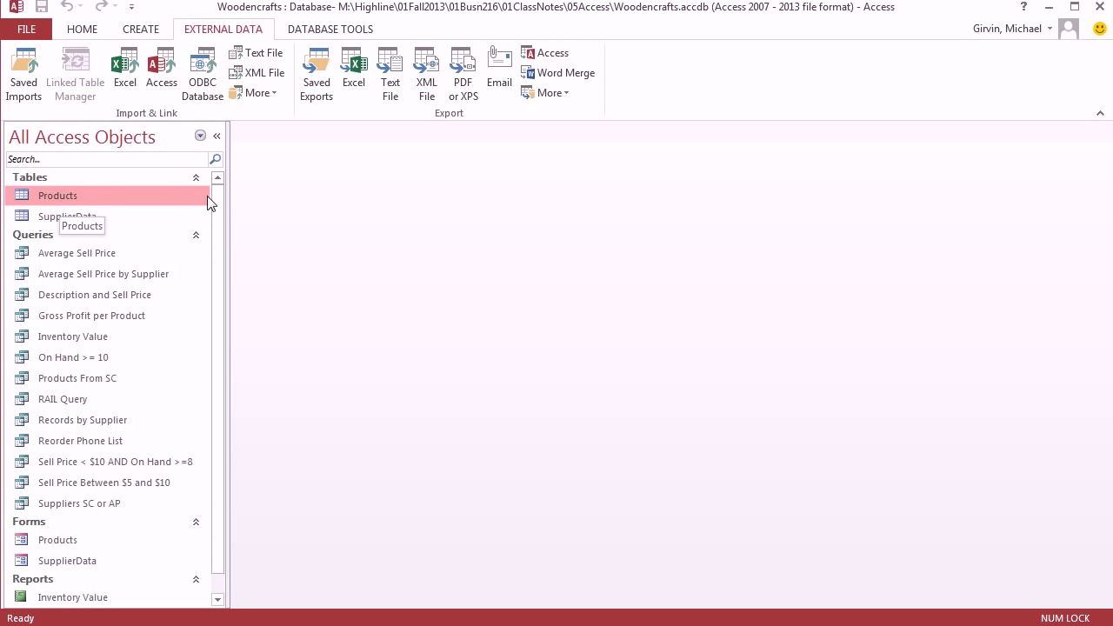
{"action": "mouse_move", "coordinate": [389, 74]}
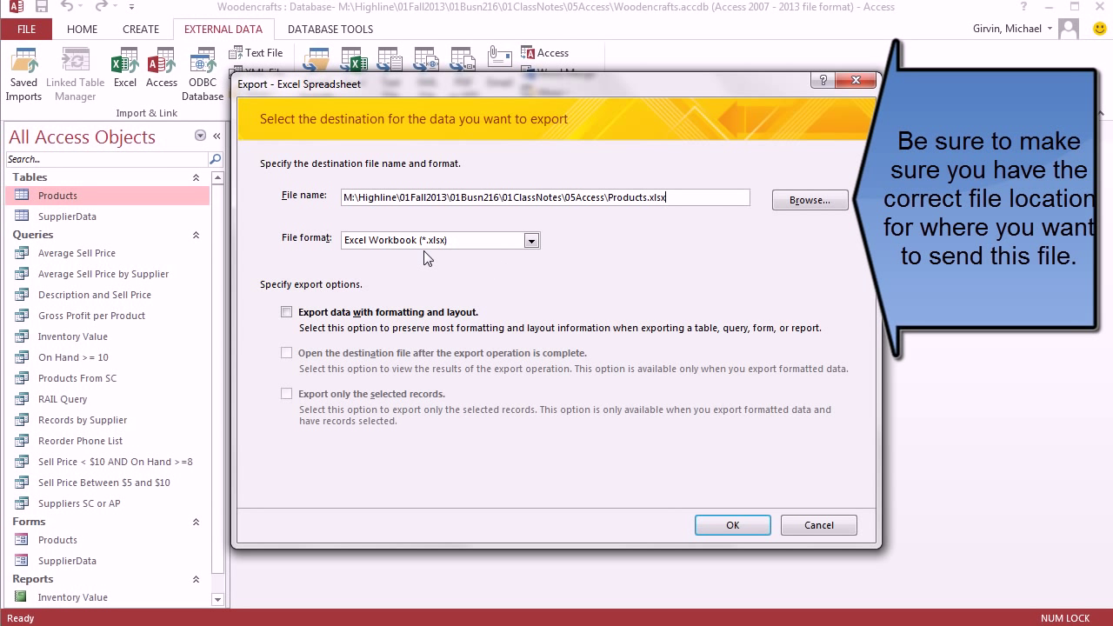
Step: Export Products to Products.xlsx with formatting and open the workbook afterwards
{"action": "left_click", "coordinate": [287, 311]}
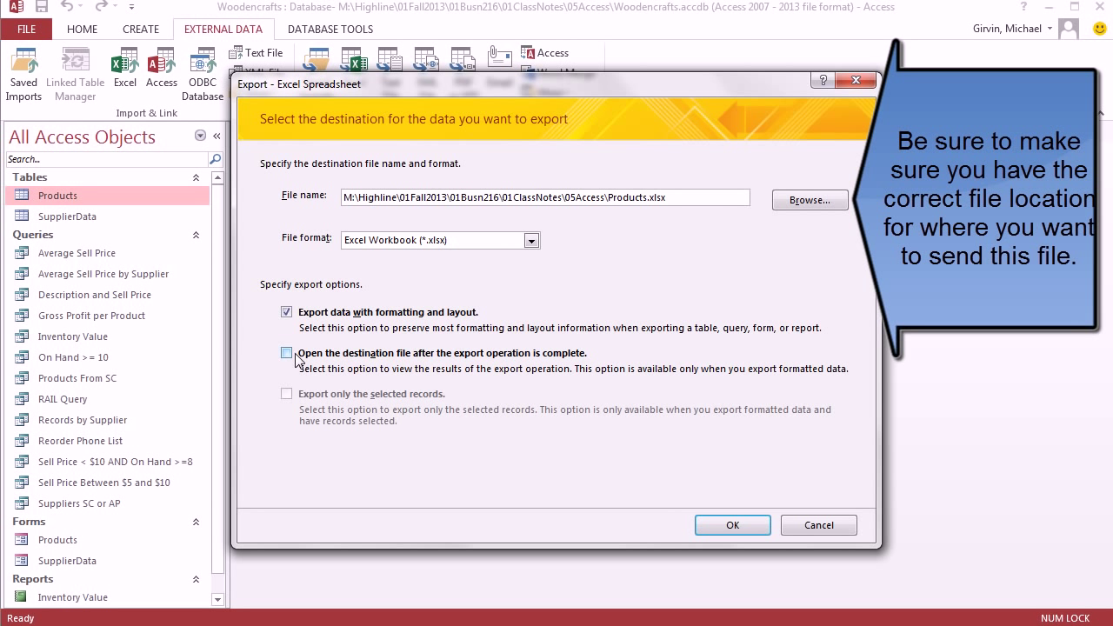
{"action": "left_click", "coordinate": [286, 353]}
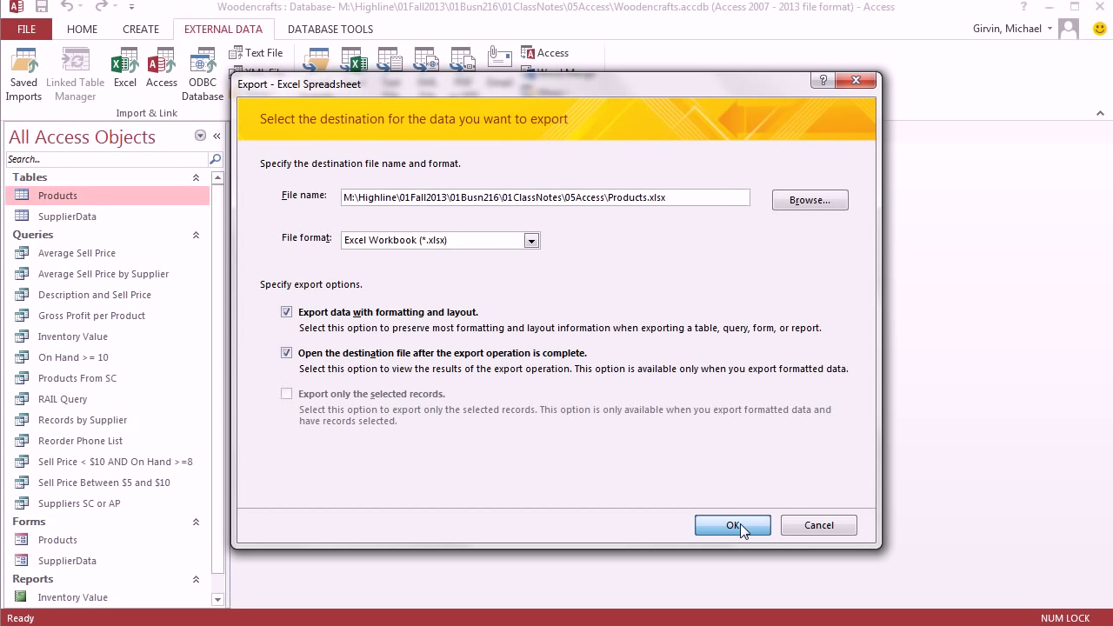
{"action": "left_click", "coordinate": [732, 525]}
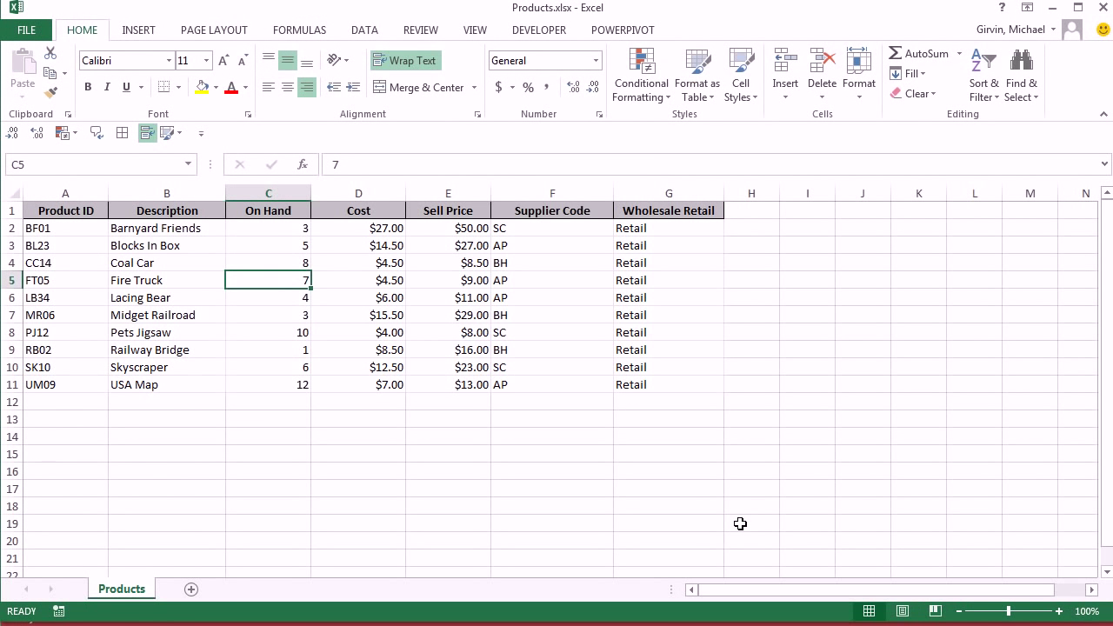
{"action": "mouse_move", "coordinate": [135, 466]}
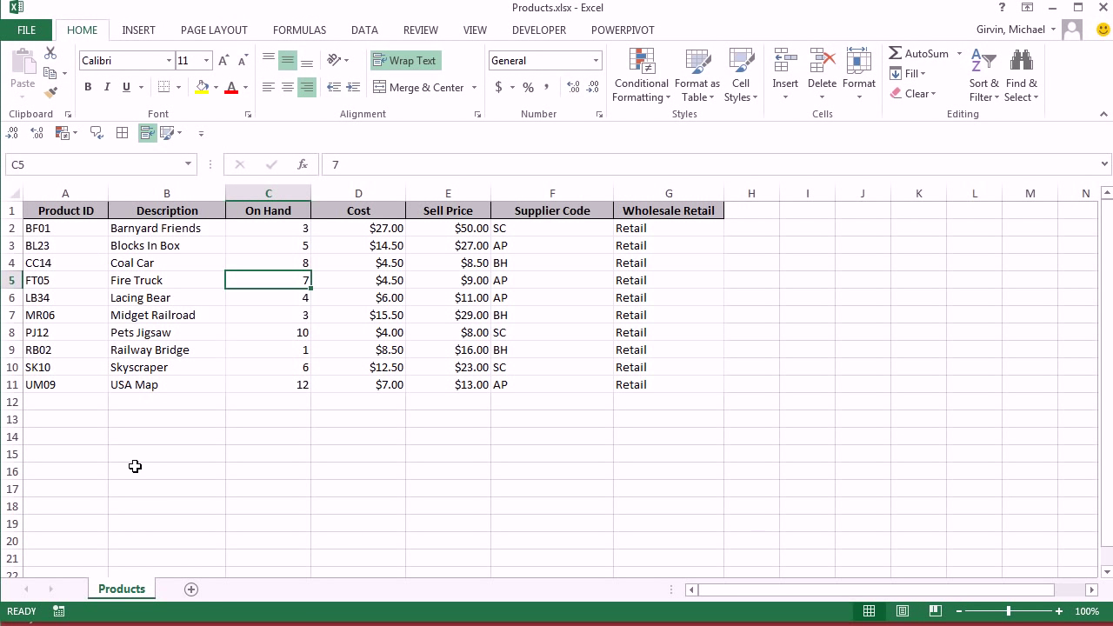
{"action": "mouse_move", "coordinate": [265, 361]}
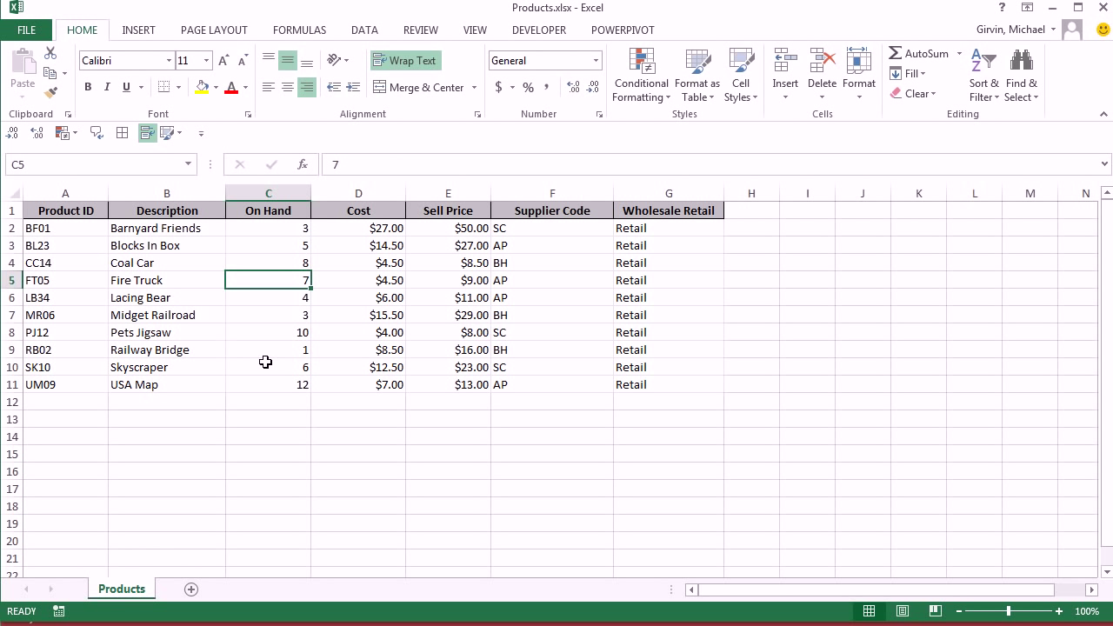
{"action": "mouse_move", "coordinate": [539, 30]}
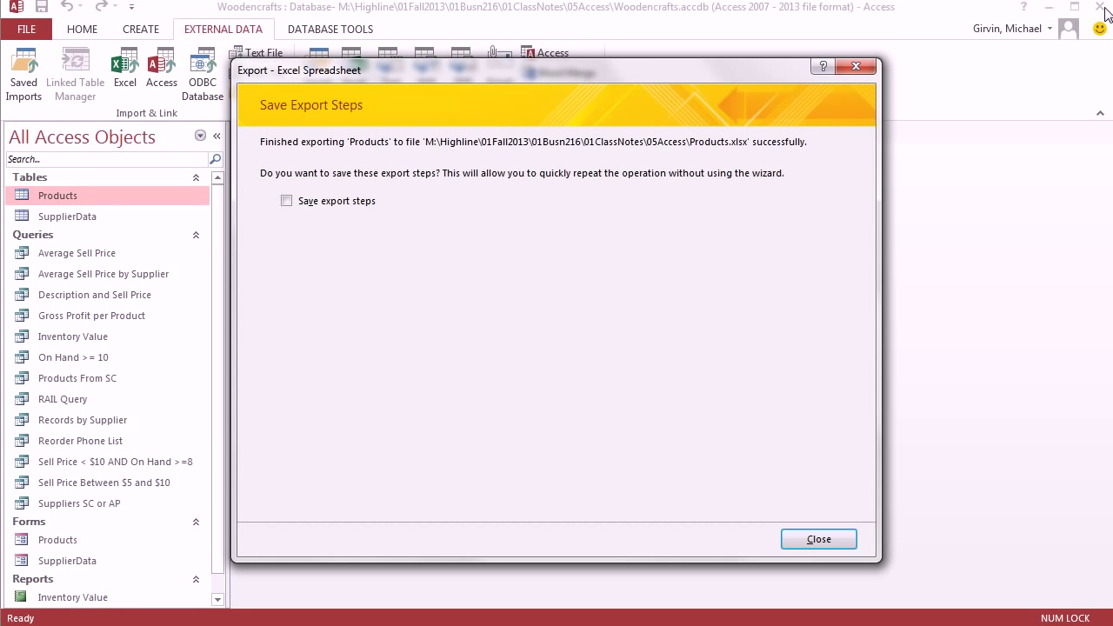
{"action": "mouse_move", "coordinate": [255, 165]}
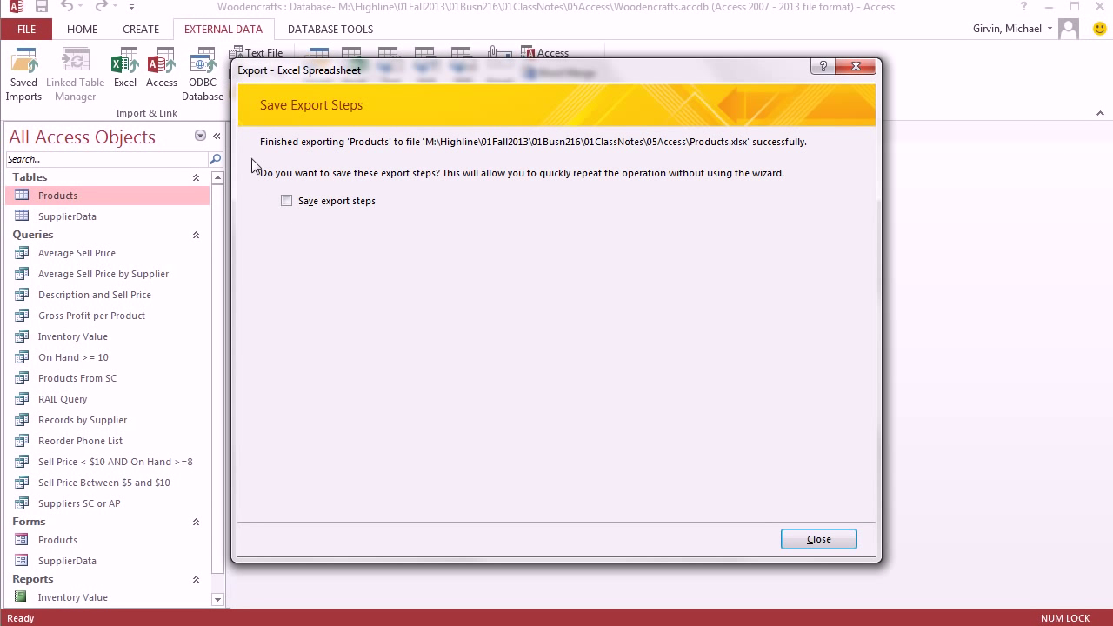
Step: Close the Excel export summary, then publish Inventory Value as a PDF to 05Access
{"action": "left_click", "coordinate": [818, 539]}
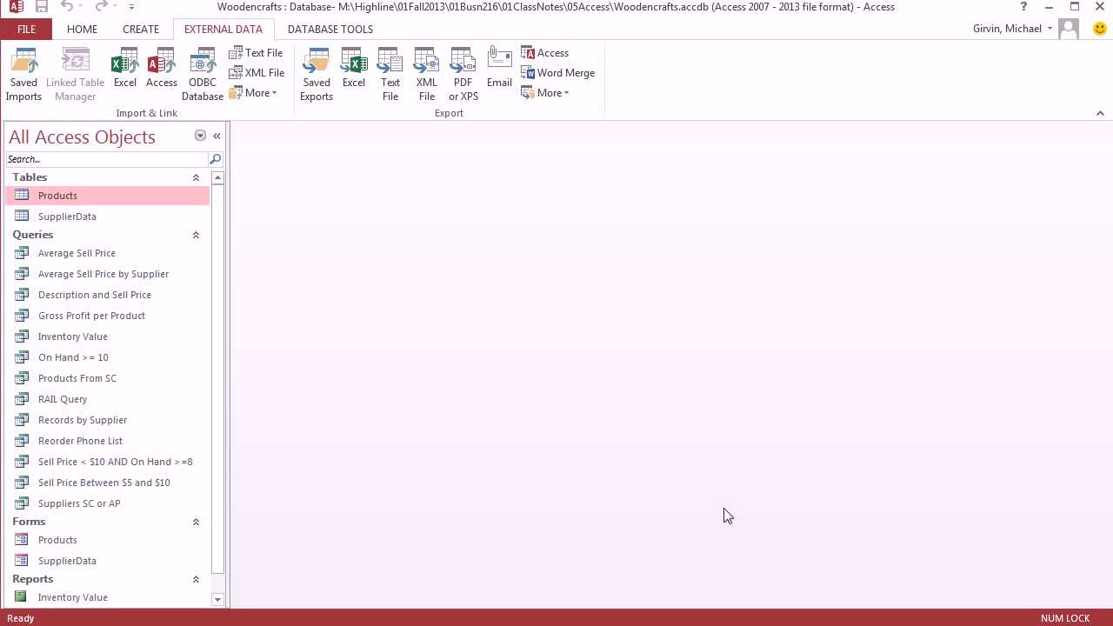
{"action": "mouse_move", "coordinate": [73, 336]}
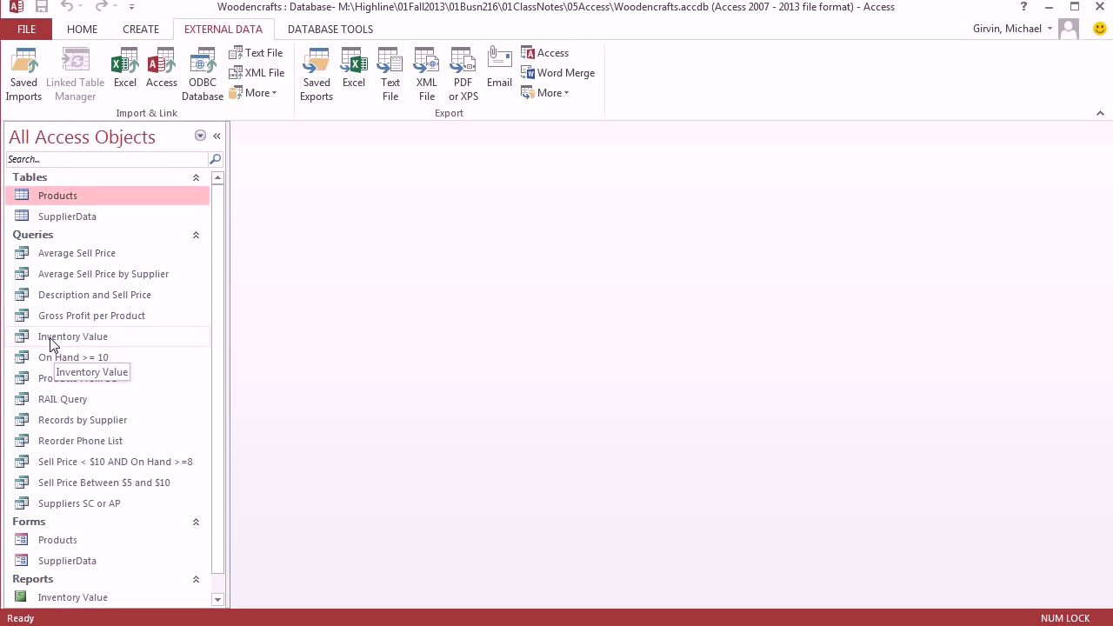
{"action": "left_click", "coordinate": [73, 336]}
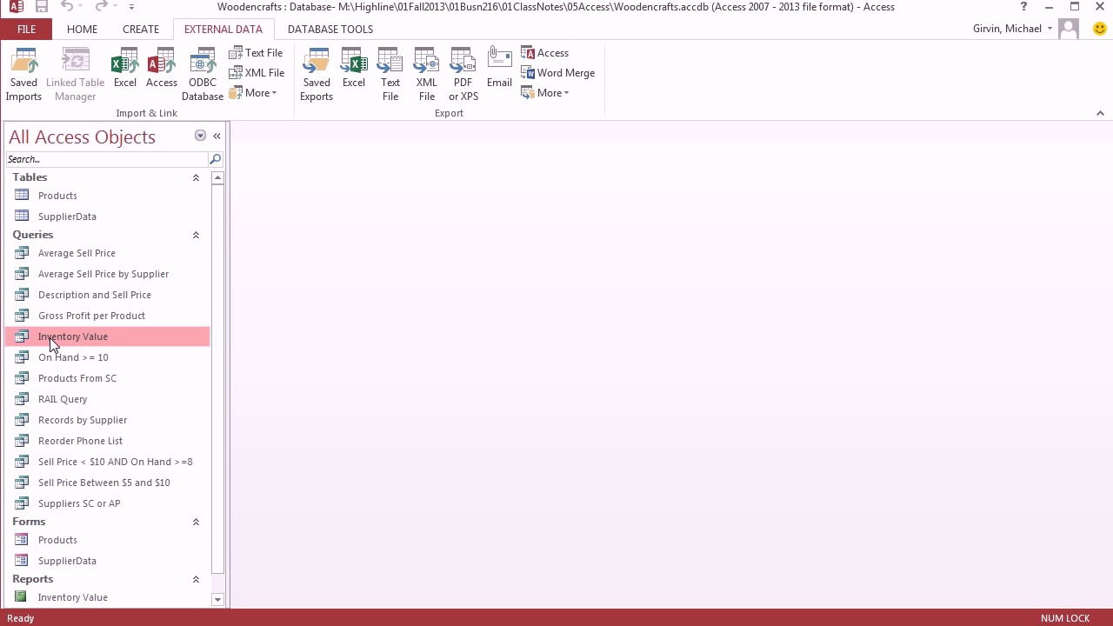
{"action": "mouse_move", "coordinate": [83, 346]}
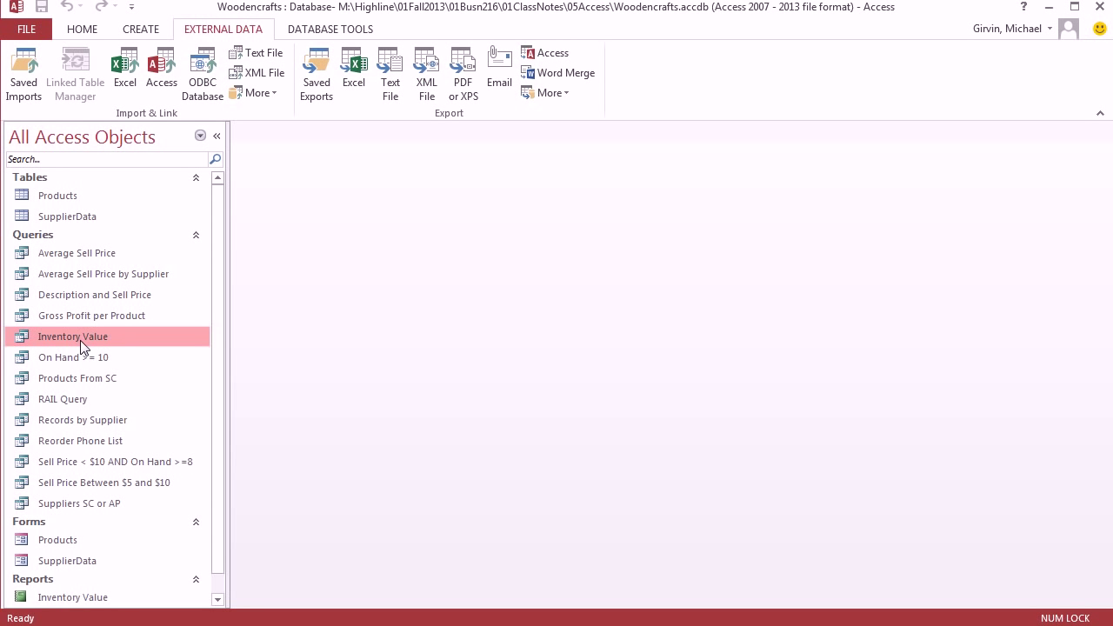
{"action": "left_click", "coordinate": [462, 72]}
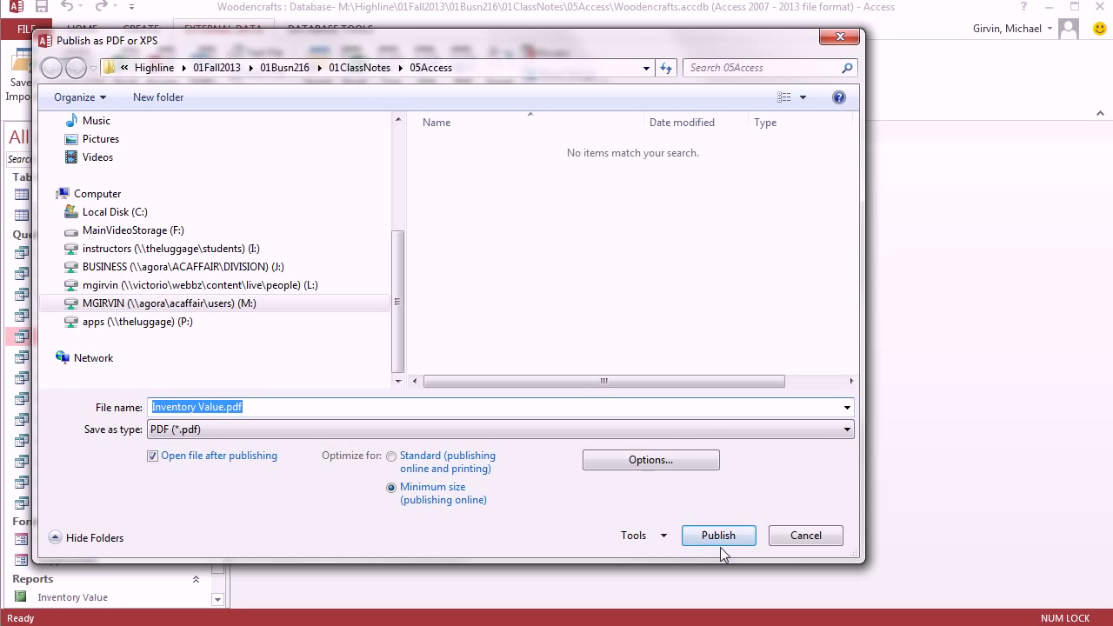
{"action": "left_click", "coordinate": [718, 534]}
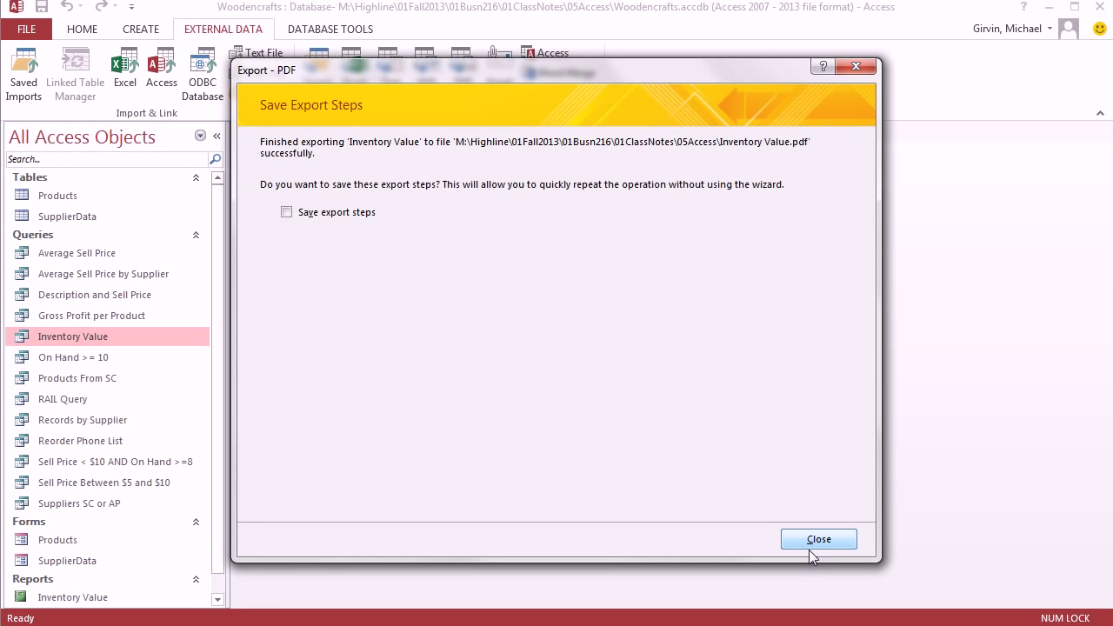
{"action": "left_click", "coordinate": [819, 539]}
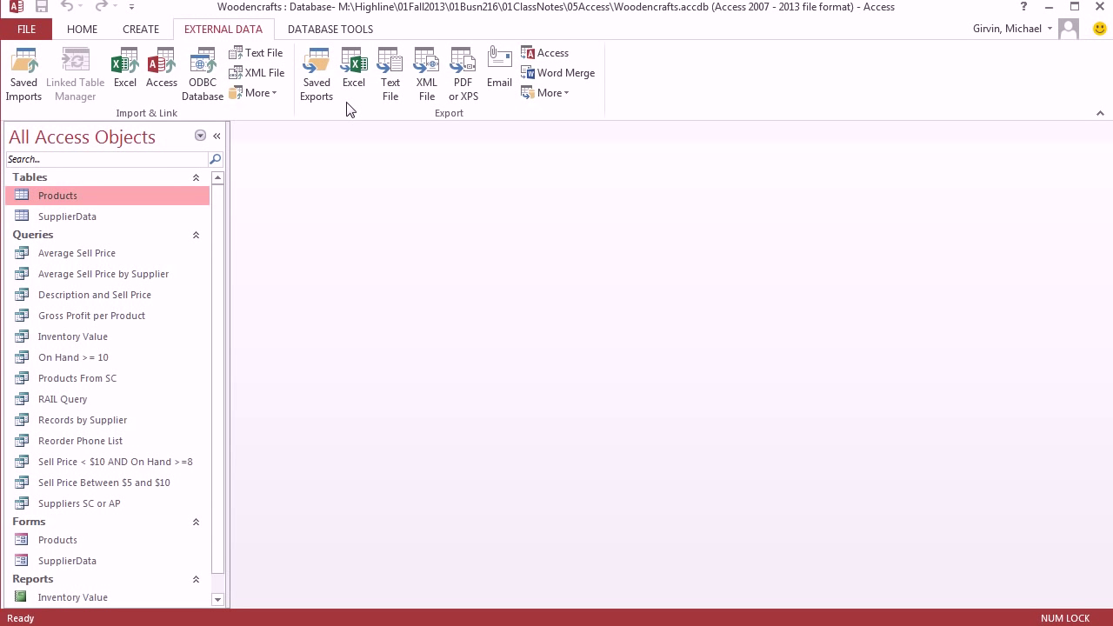
{"action": "mouse_move", "coordinate": [354, 72]}
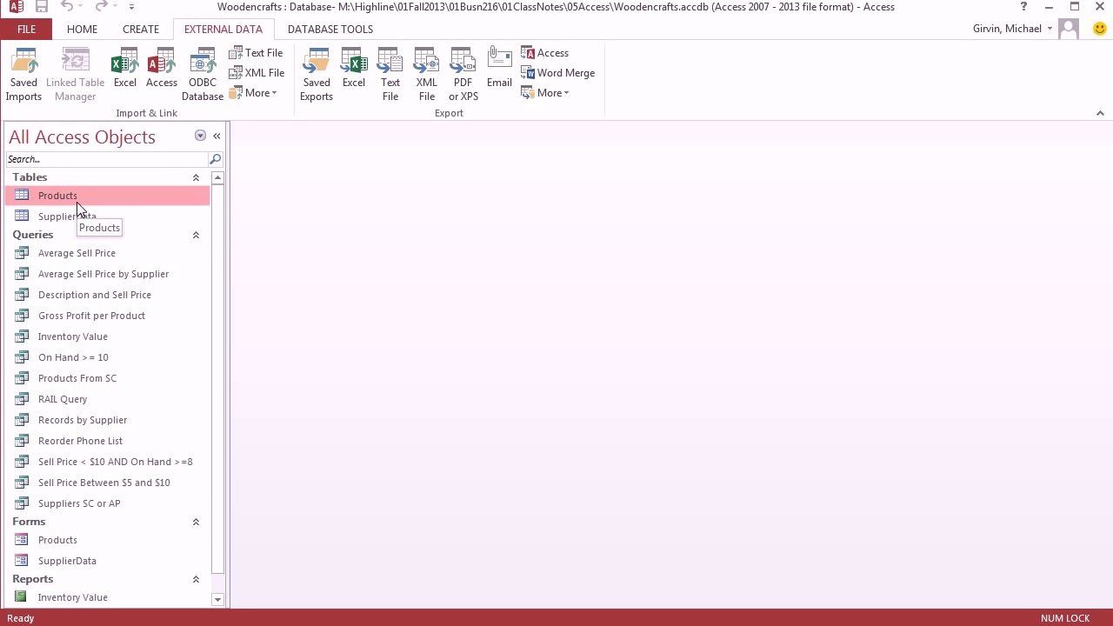
{"action": "mouse_move", "coordinate": [426, 73]}
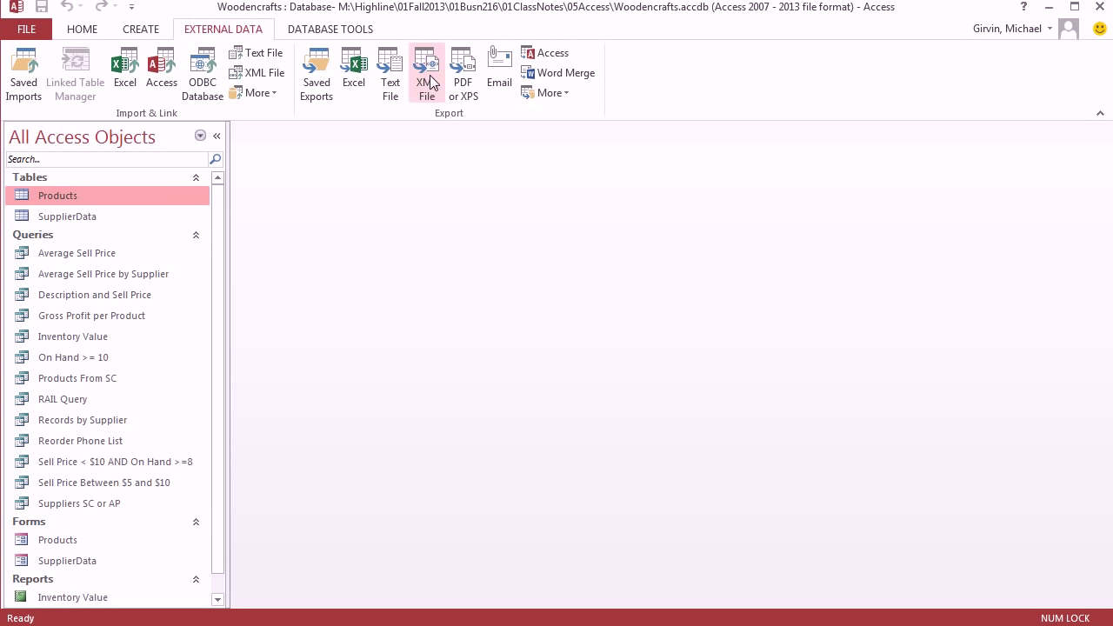
{"action": "mouse_move", "coordinate": [531, 365]}
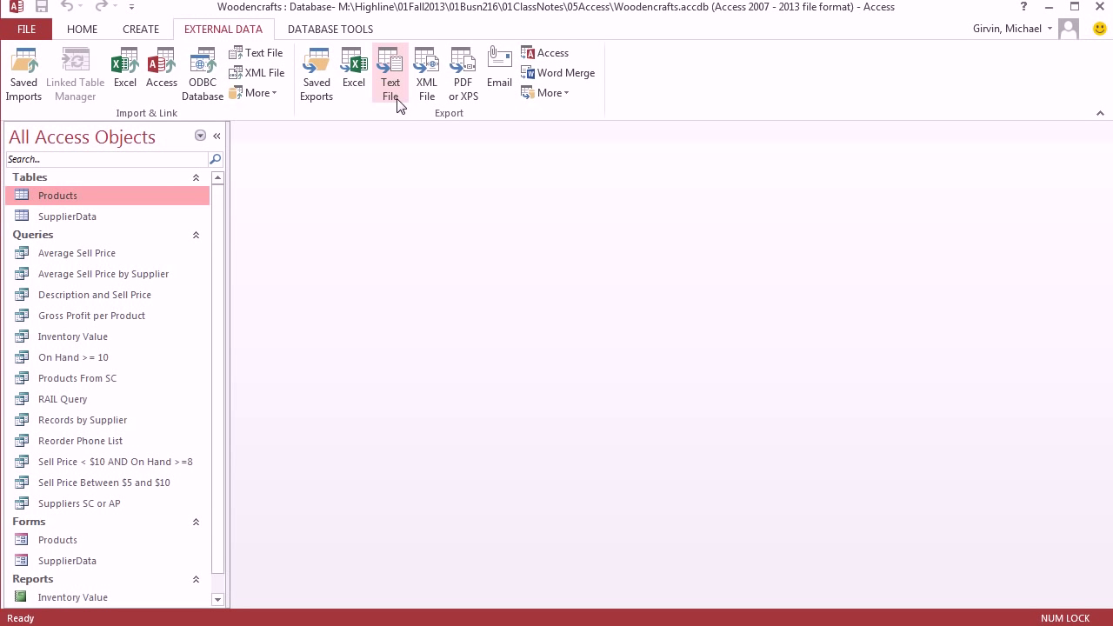
{"action": "mouse_move", "coordinate": [391, 72]}
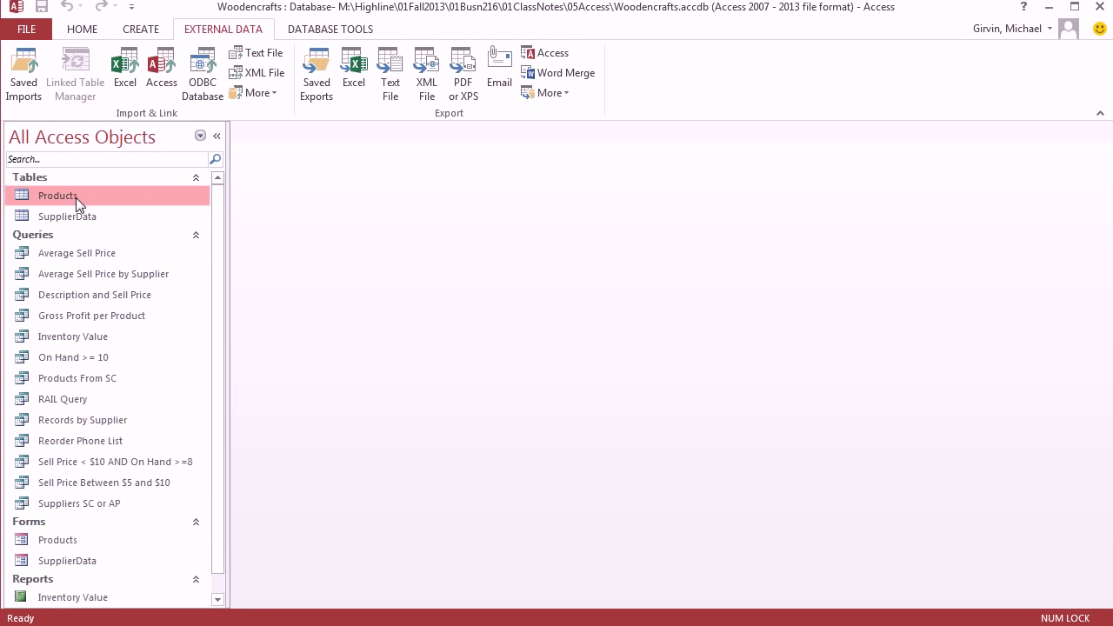
Step: Open the Products table in Datasheet View from the Navigation Pane
{"action": "double_click", "coordinate": [58, 195]}
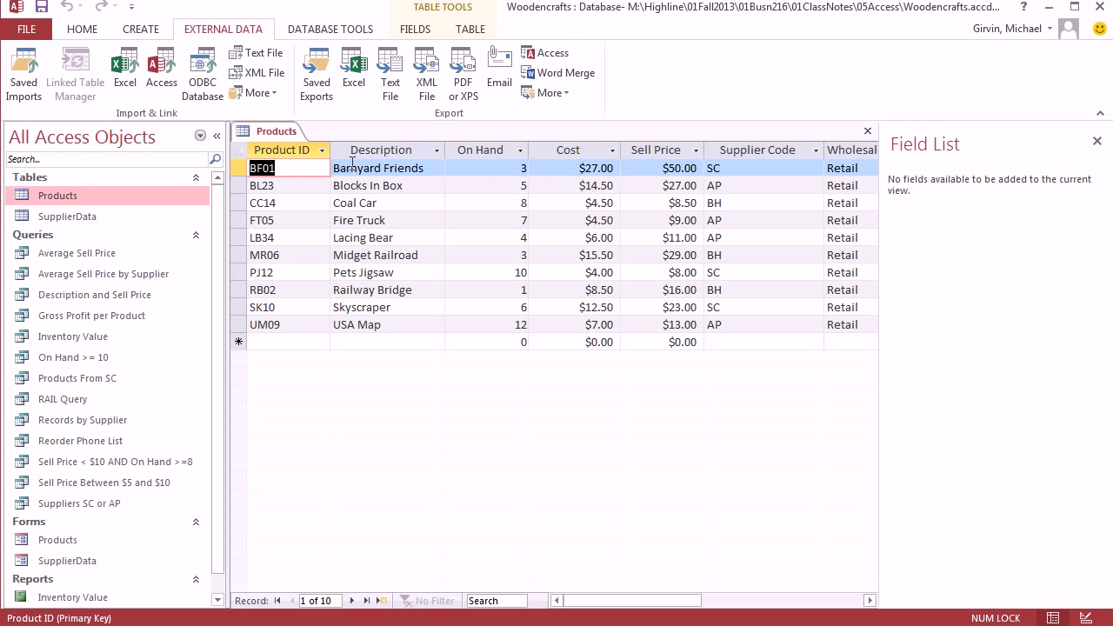
{"action": "mouse_move", "coordinate": [613, 298]}
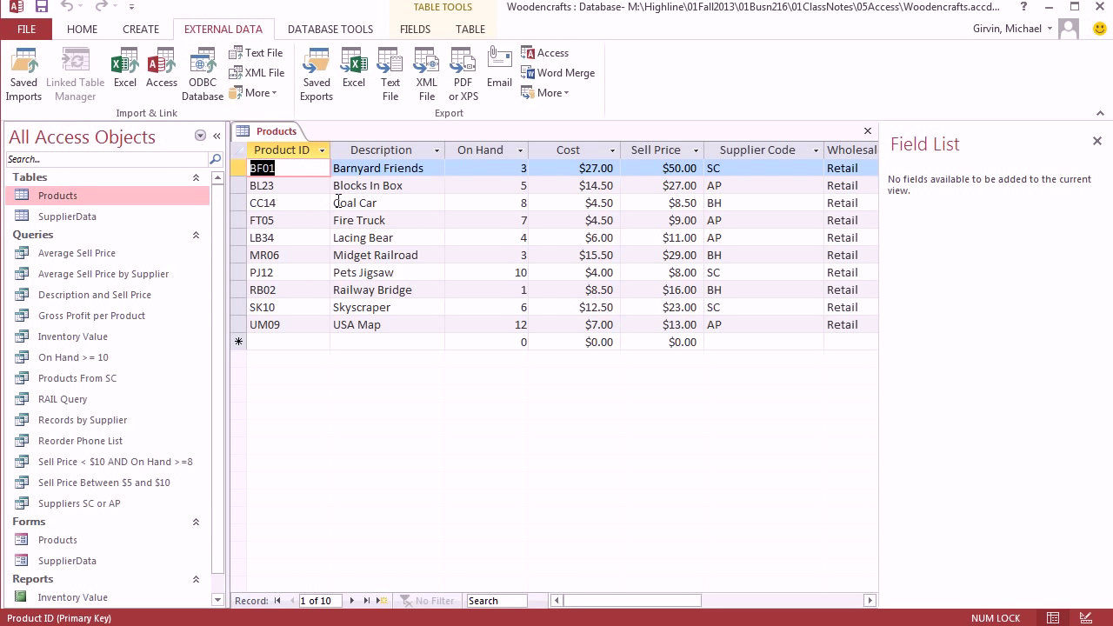
{"action": "mouse_move", "coordinate": [339, 203]}
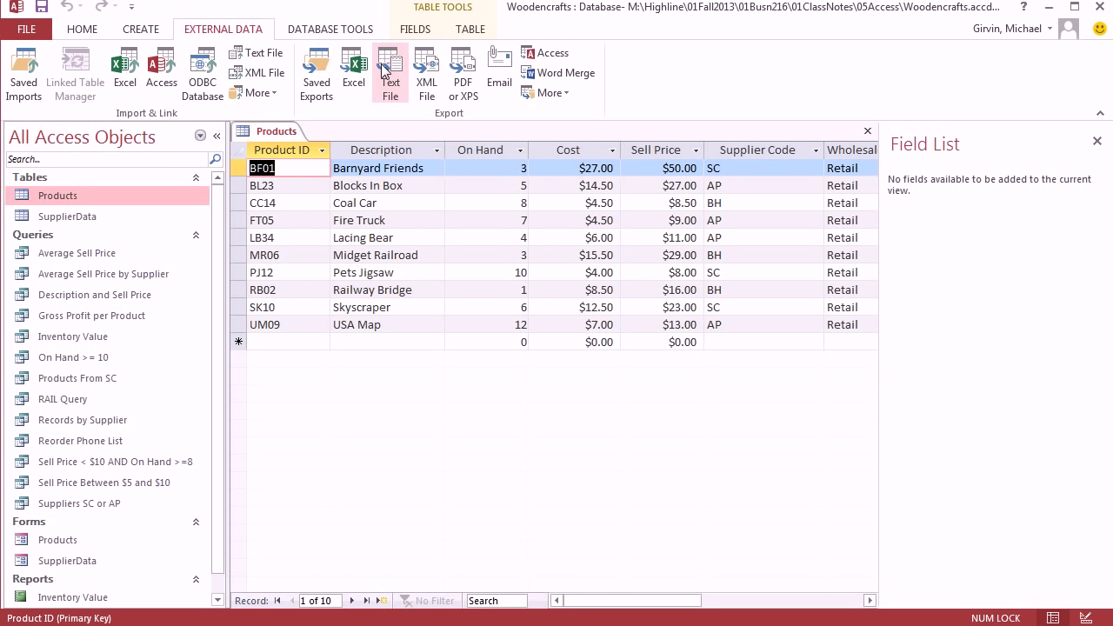
{"action": "mouse_move", "coordinate": [289, 193]}
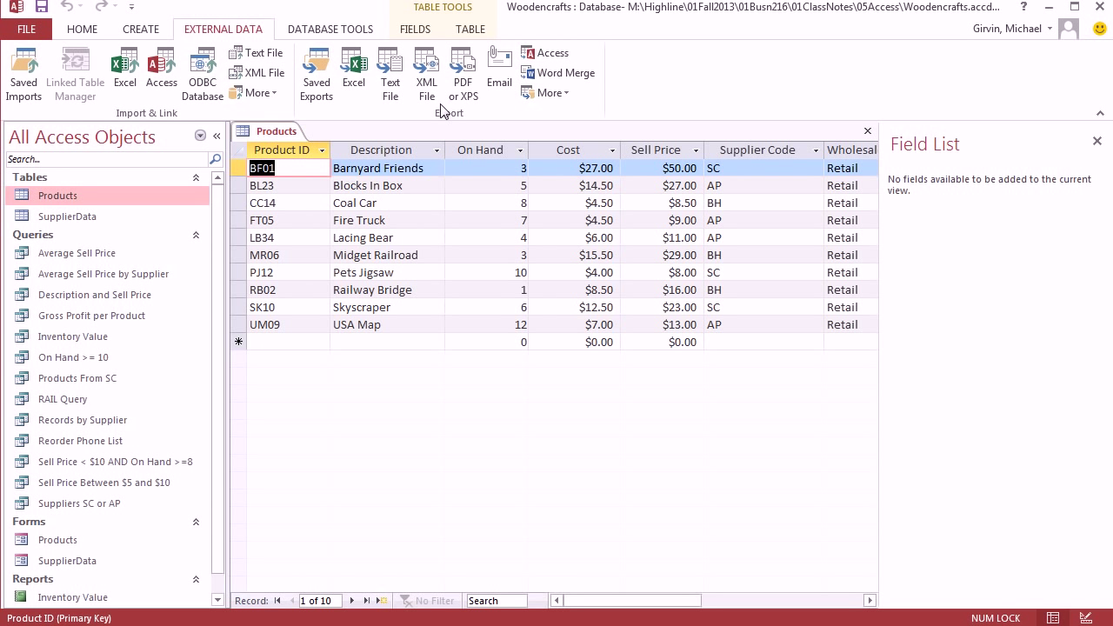
{"action": "mouse_move", "coordinate": [510, 162]}
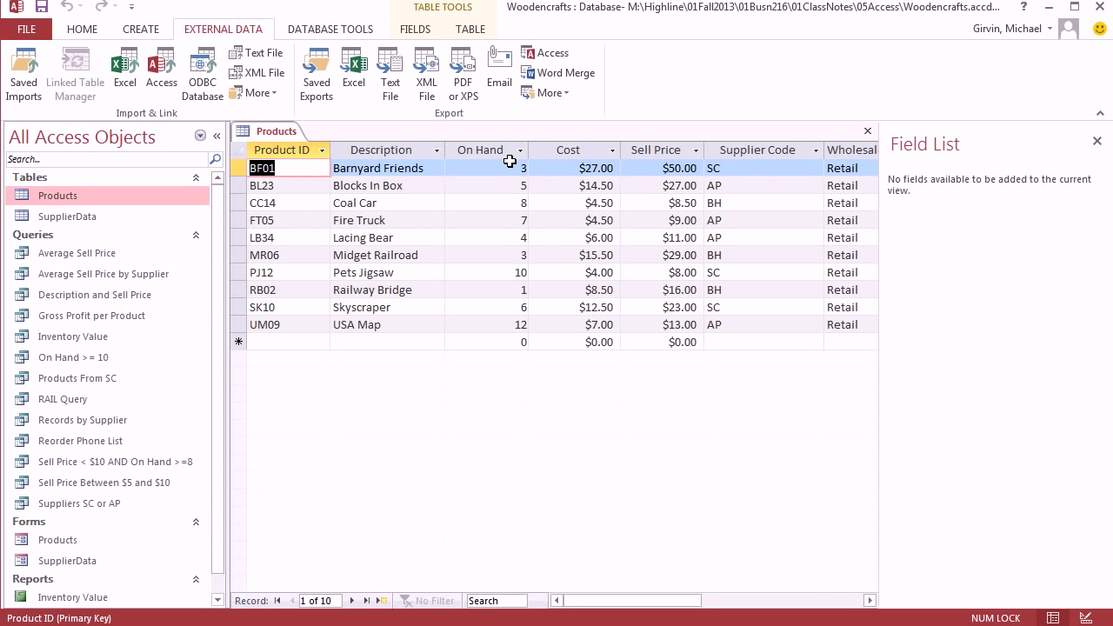
{"action": "mouse_move", "coordinate": [451, 154]}
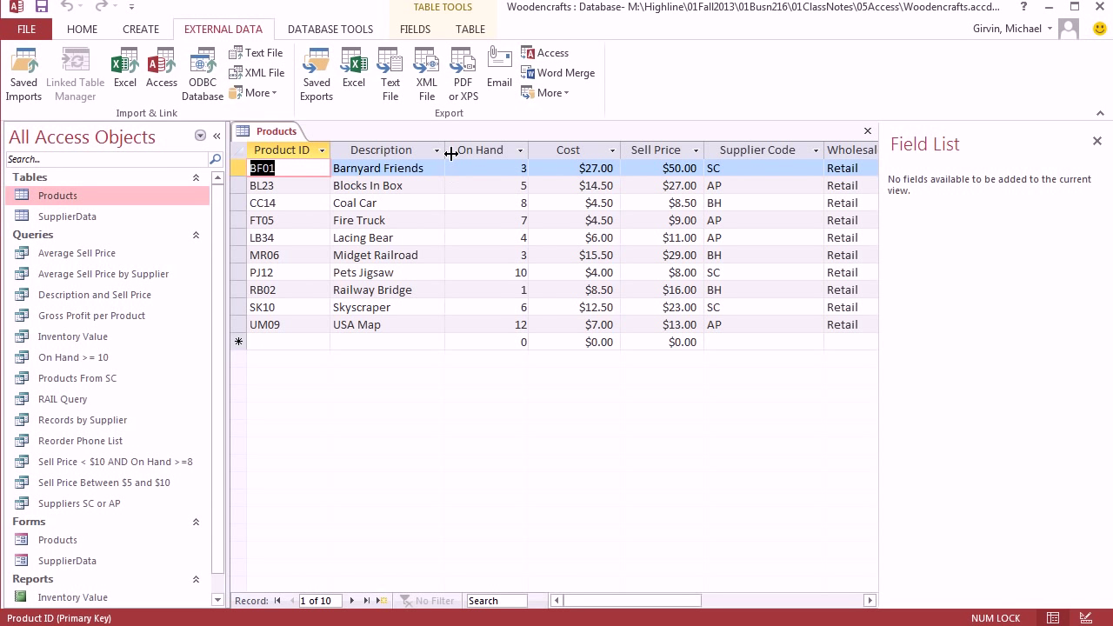
{"action": "mouse_move", "coordinate": [444, 189]}
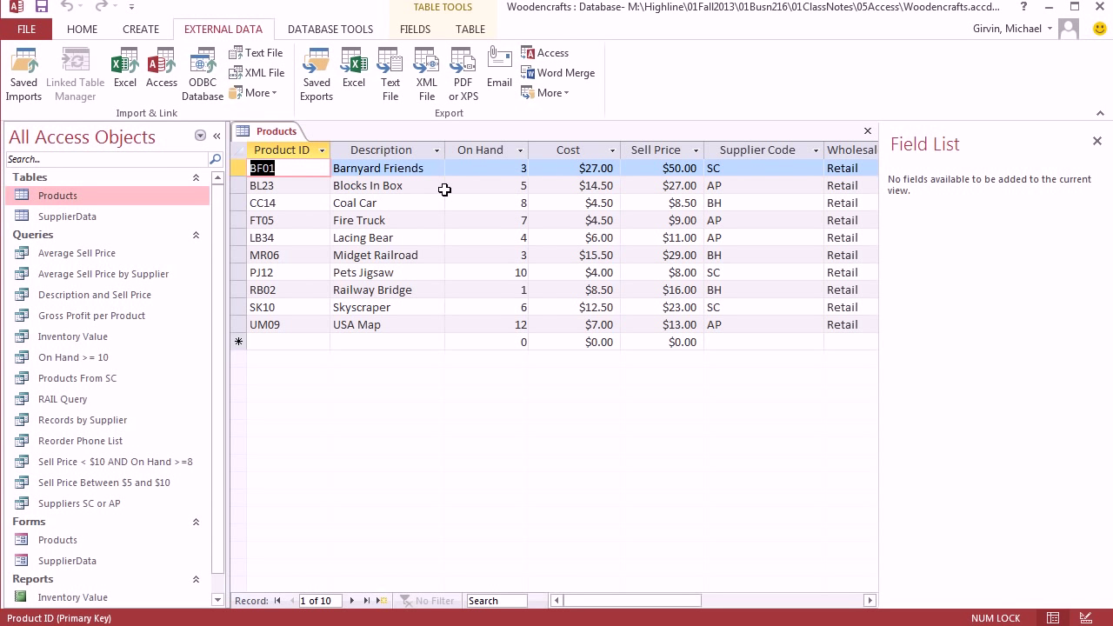
{"action": "mouse_move", "coordinate": [389, 73]}
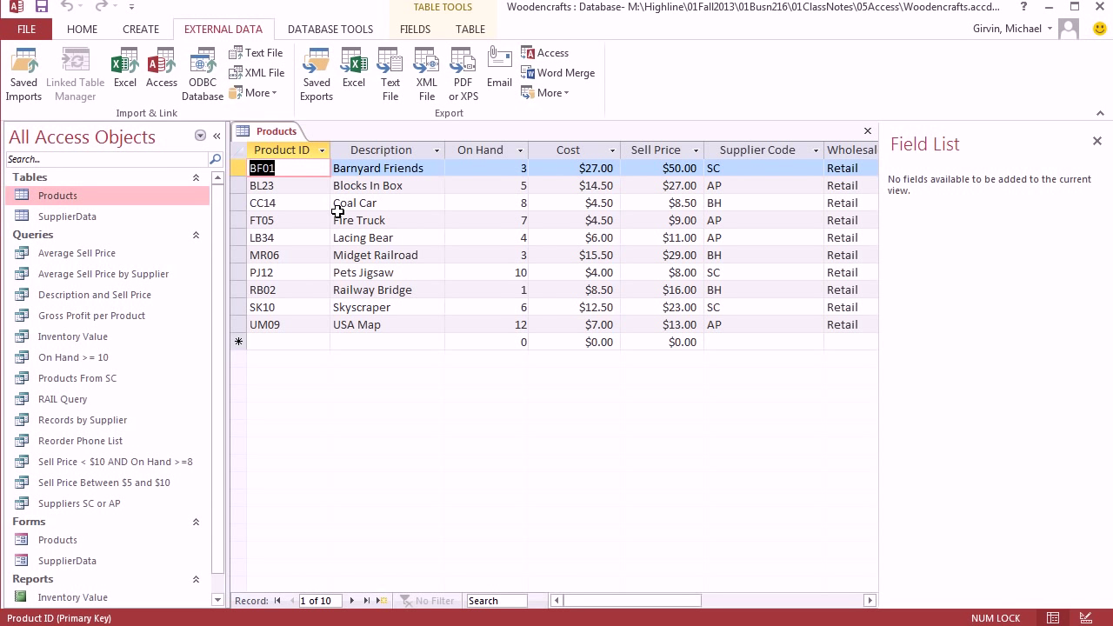
{"action": "mouse_move", "coordinate": [879, 136]}
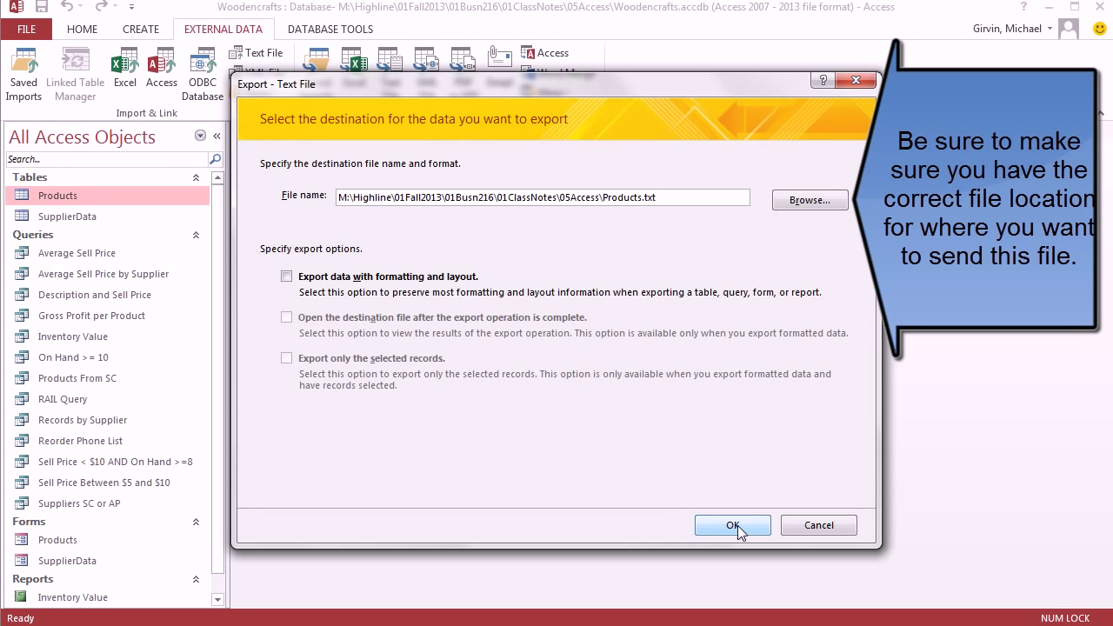
Step: Accept Products.txt as the text export destination with no options selected
{"action": "left_click", "coordinate": [733, 524]}
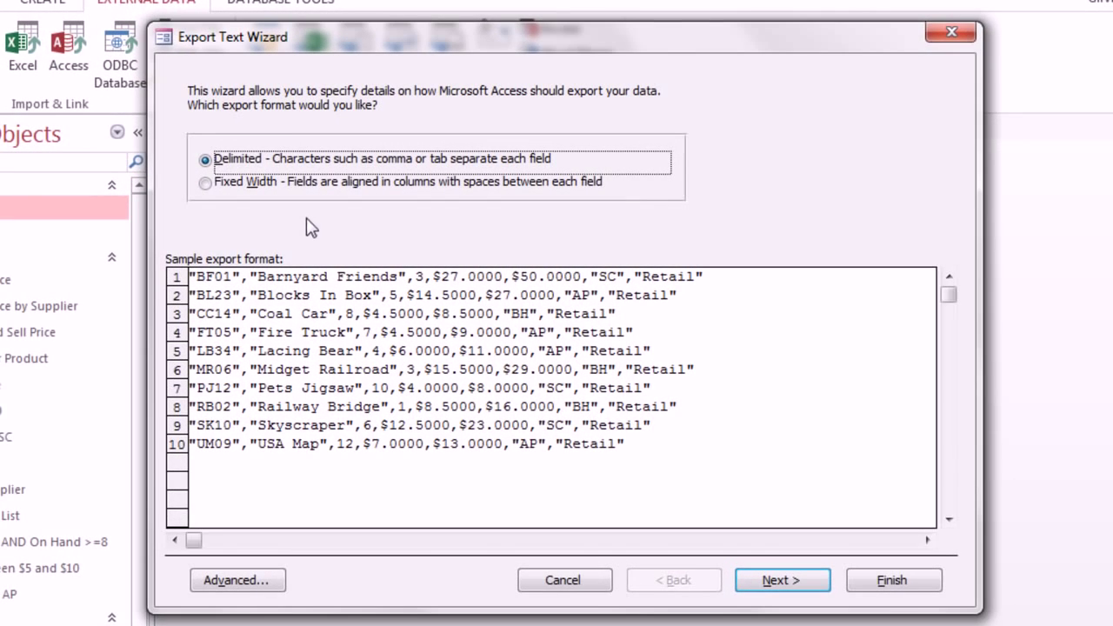
{"action": "mouse_move", "coordinate": [363, 186]}
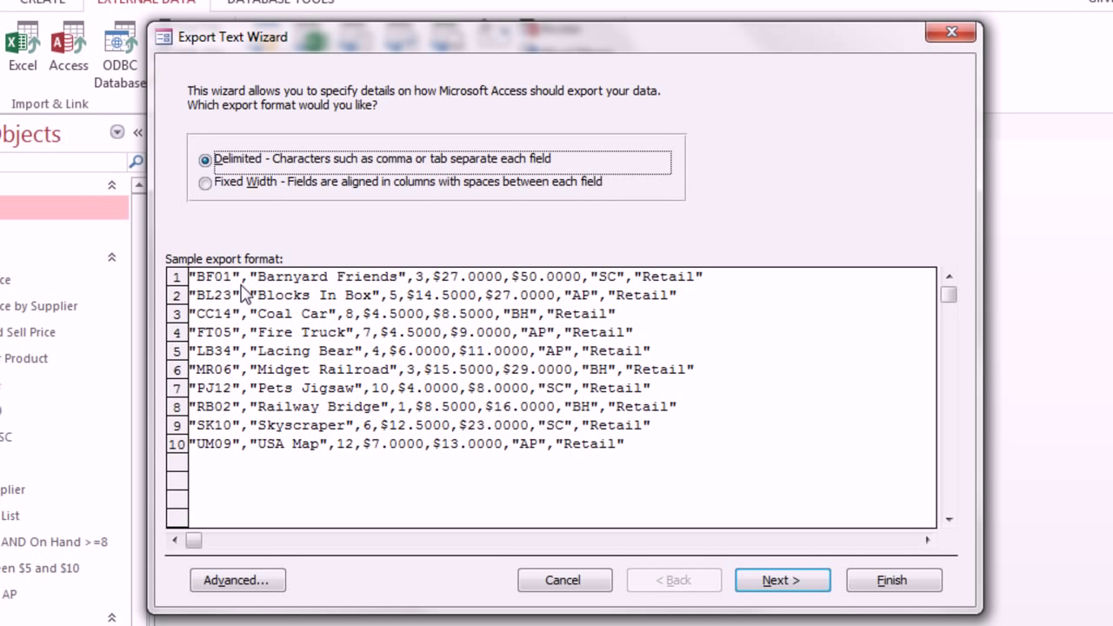
{"action": "mouse_move", "coordinate": [423, 304]}
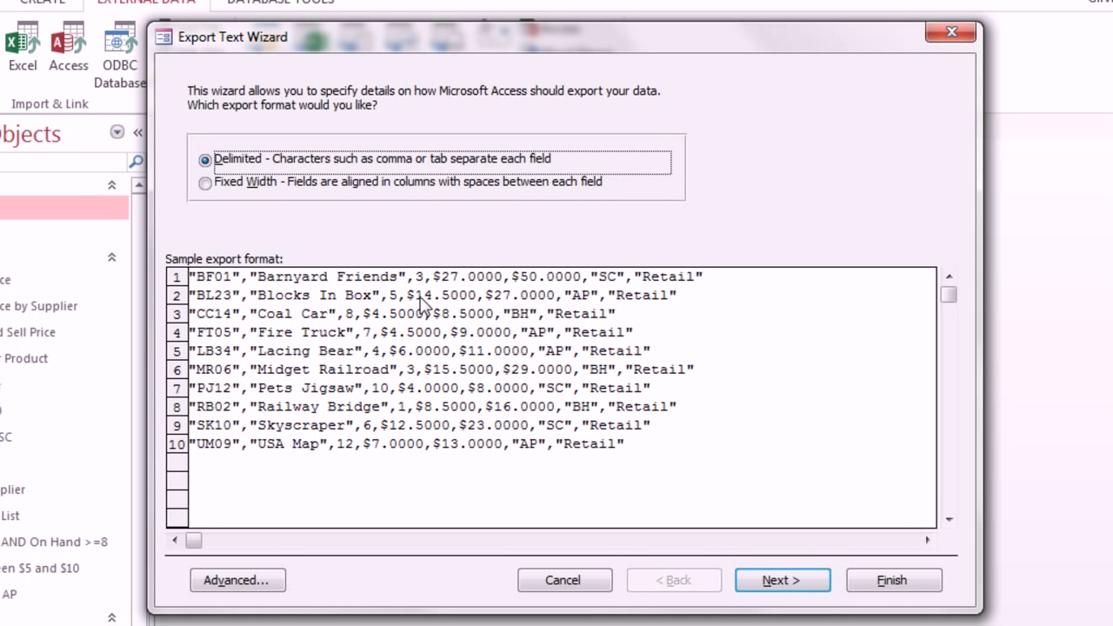
{"action": "mouse_move", "coordinate": [440, 292]}
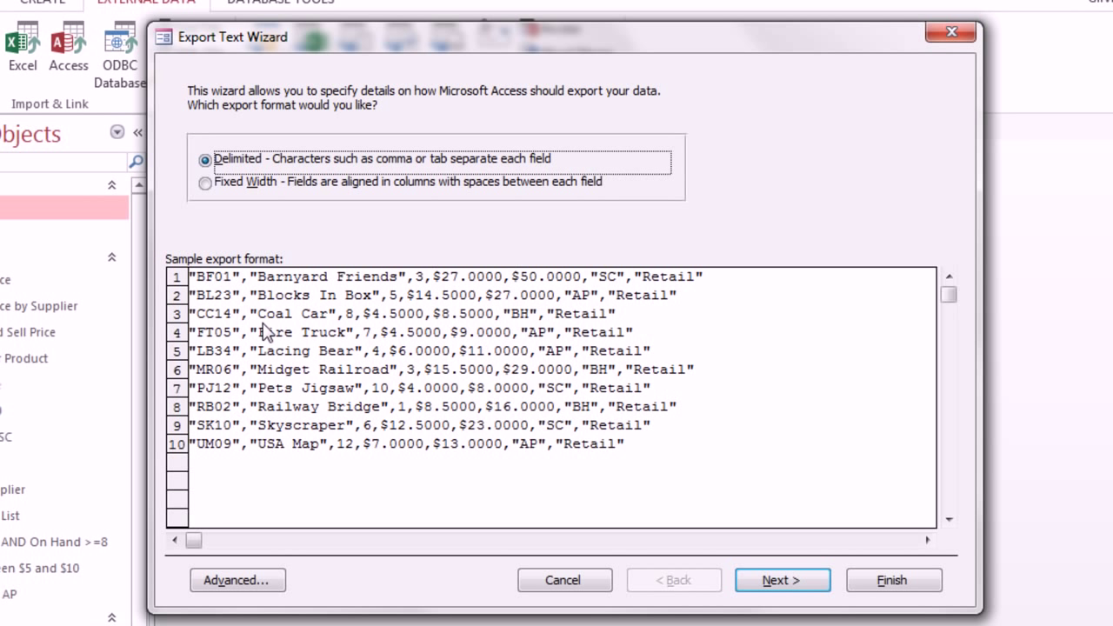
{"action": "mouse_move", "coordinate": [500, 351]}
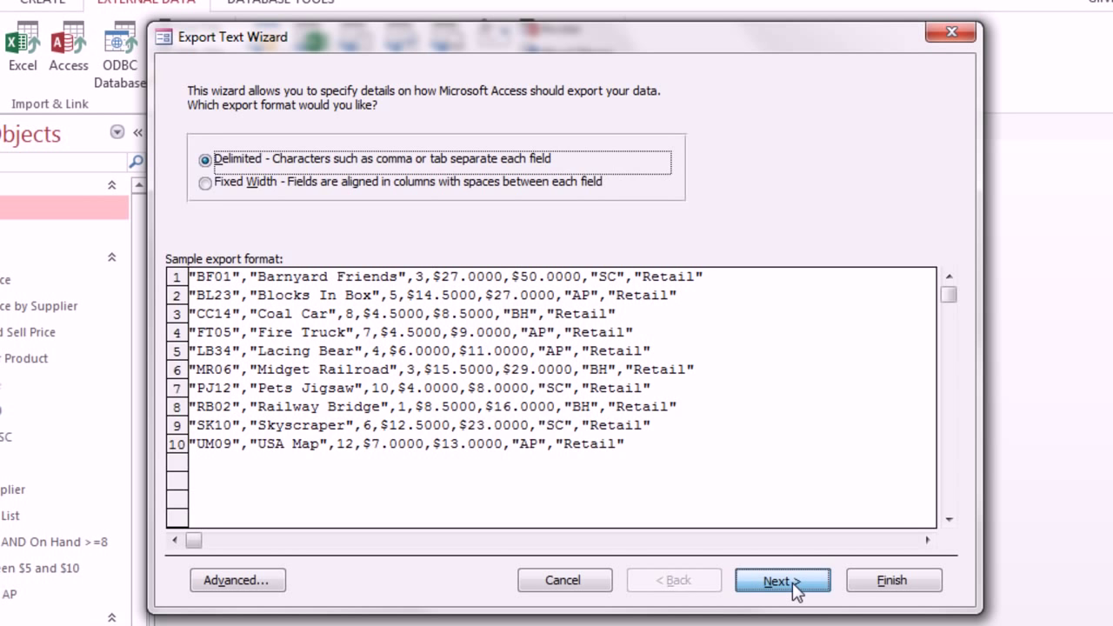
Step: Choose Comma delimiter with field names on the first row, finish, and skip saving steps
{"action": "left_click", "coordinate": [781, 580]}
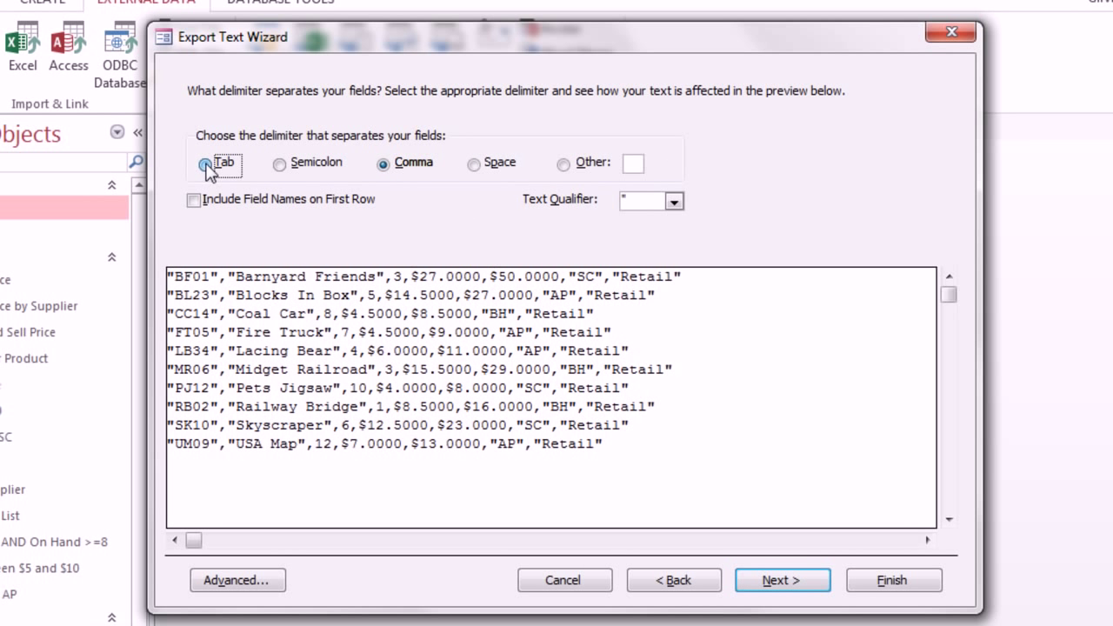
{"action": "left_click", "coordinate": [279, 165]}
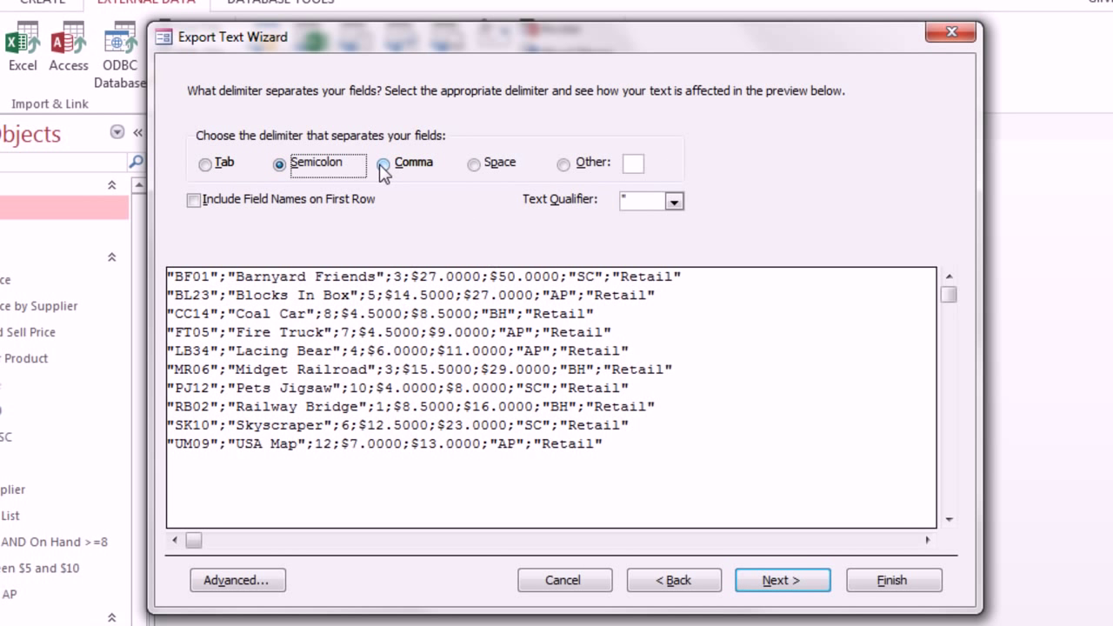
{"action": "left_click", "coordinate": [384, 162]}
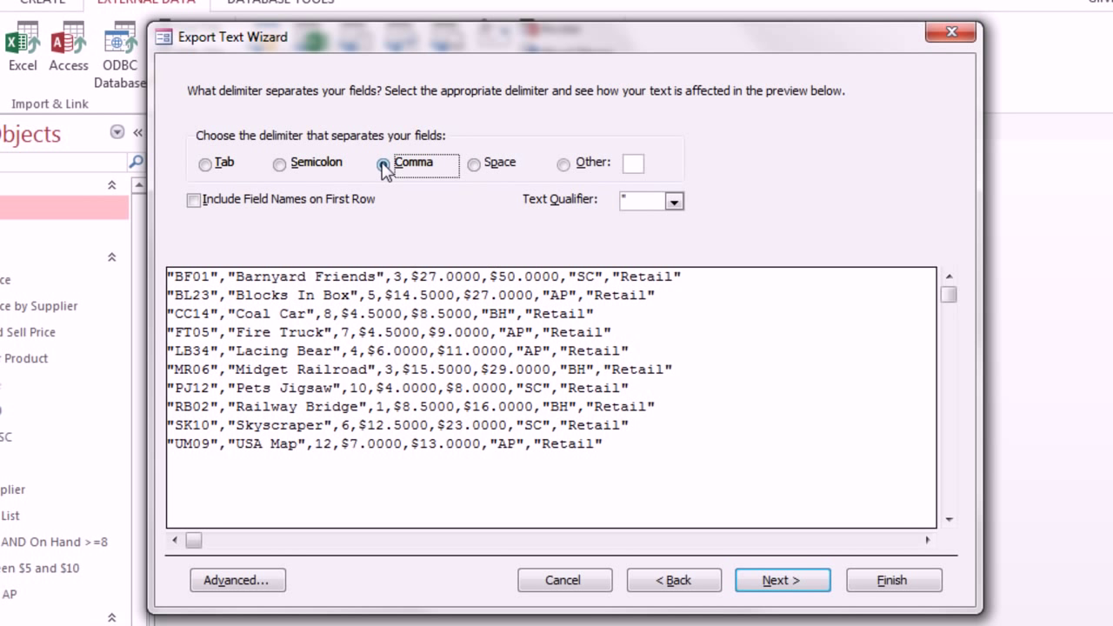
{"action": "left_click", "coordinate": [193, 200]}
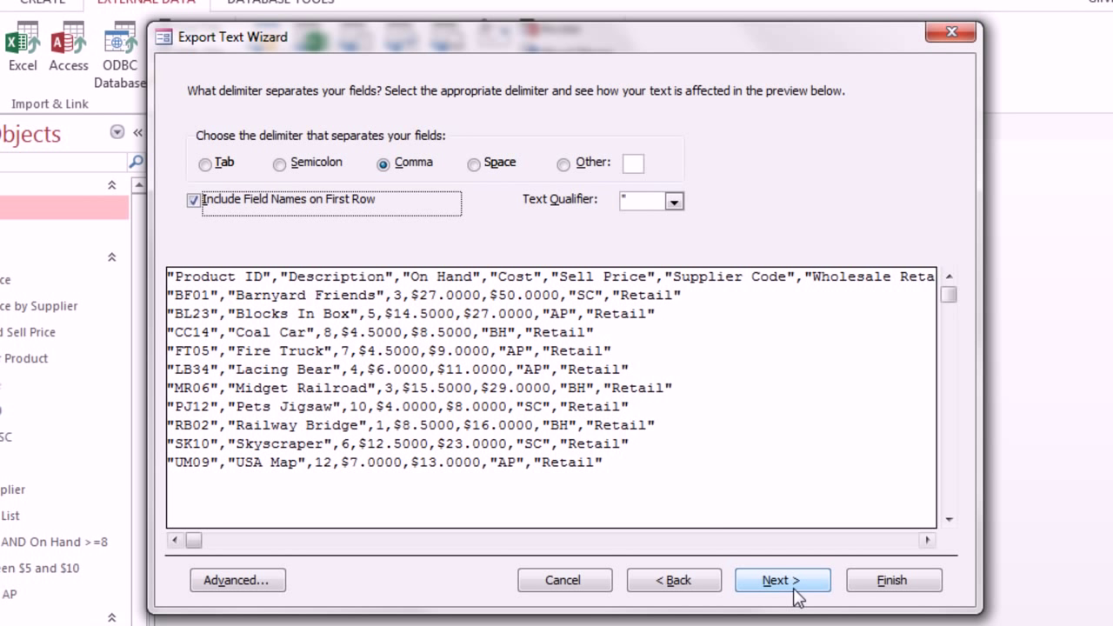
{"action": "left_click", "coordinate": [780, 580]}
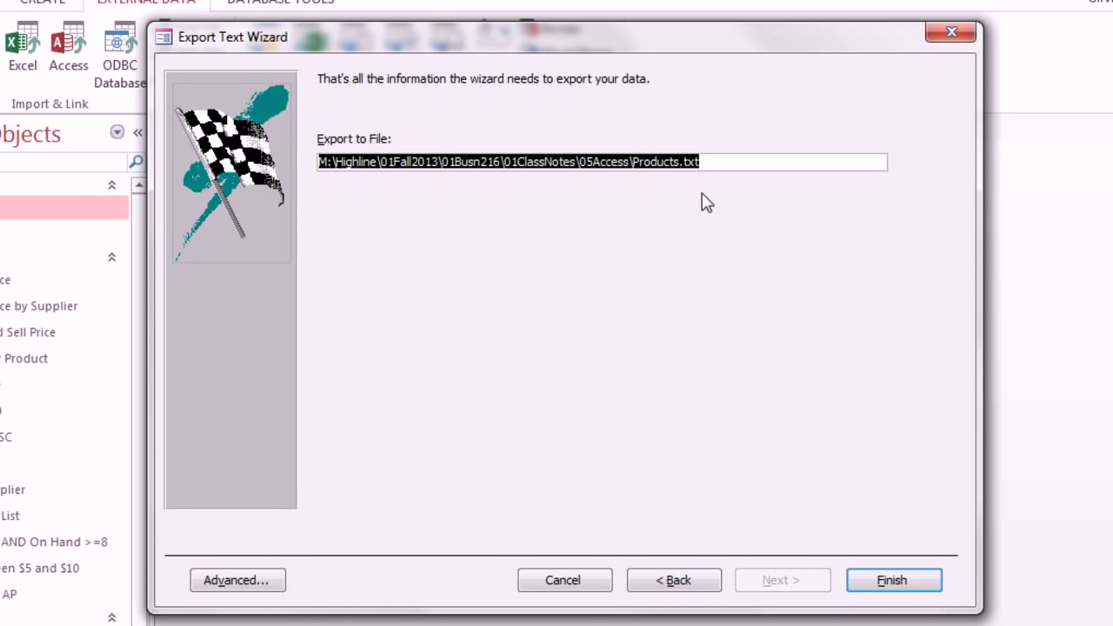
{"action": "left_click", "coordinate": [892, 580]}
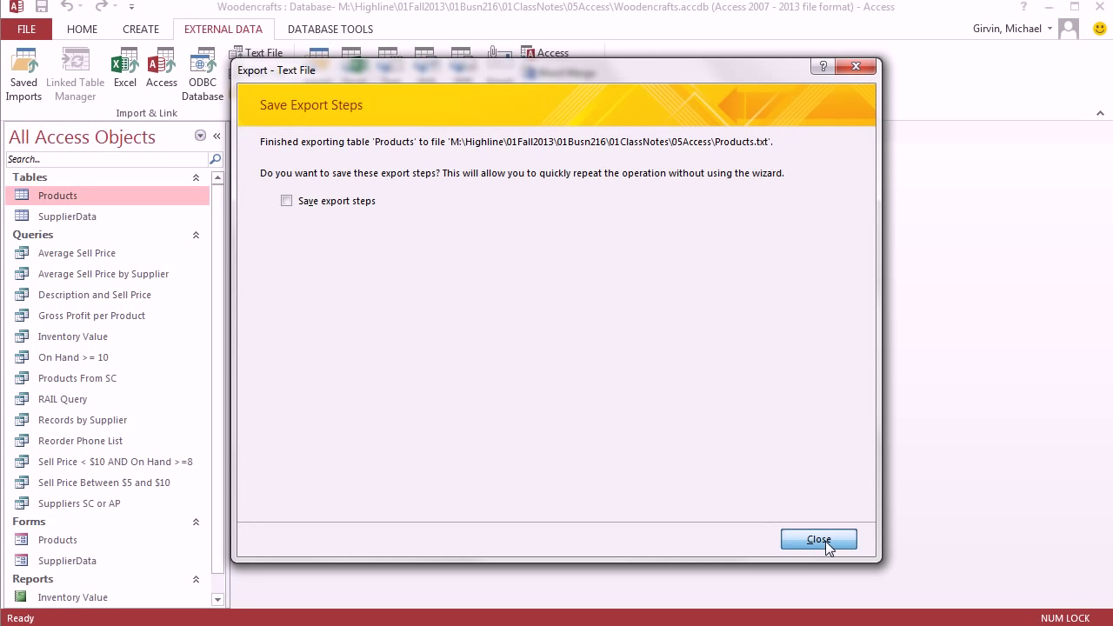
{"action": "left_click", "coordinate": [818, 539]}
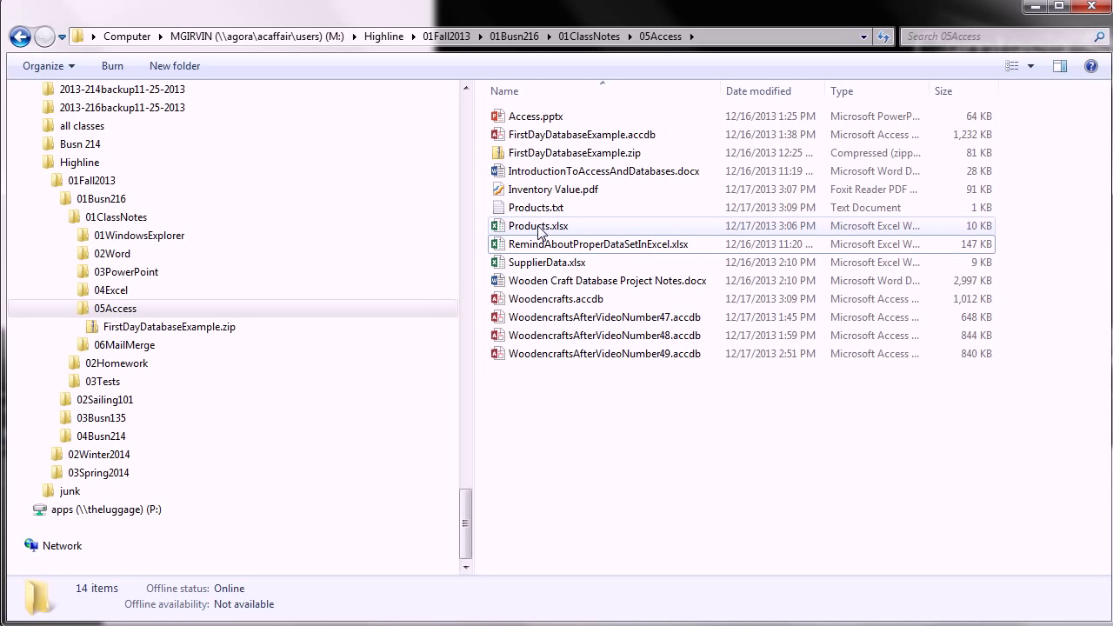
Step: Open Products.txt from the 05Access folder in Windows Explorer
{"action": "double_click", "coordinate": [538, 226]}
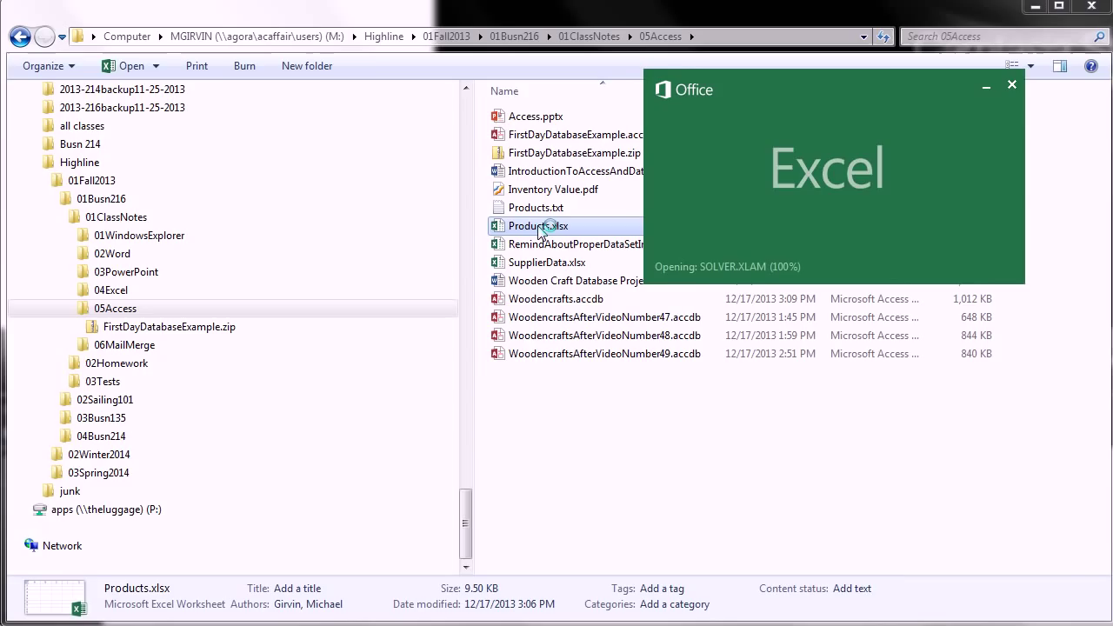
{"action": "double_click", "coordinate": [537, 226]}
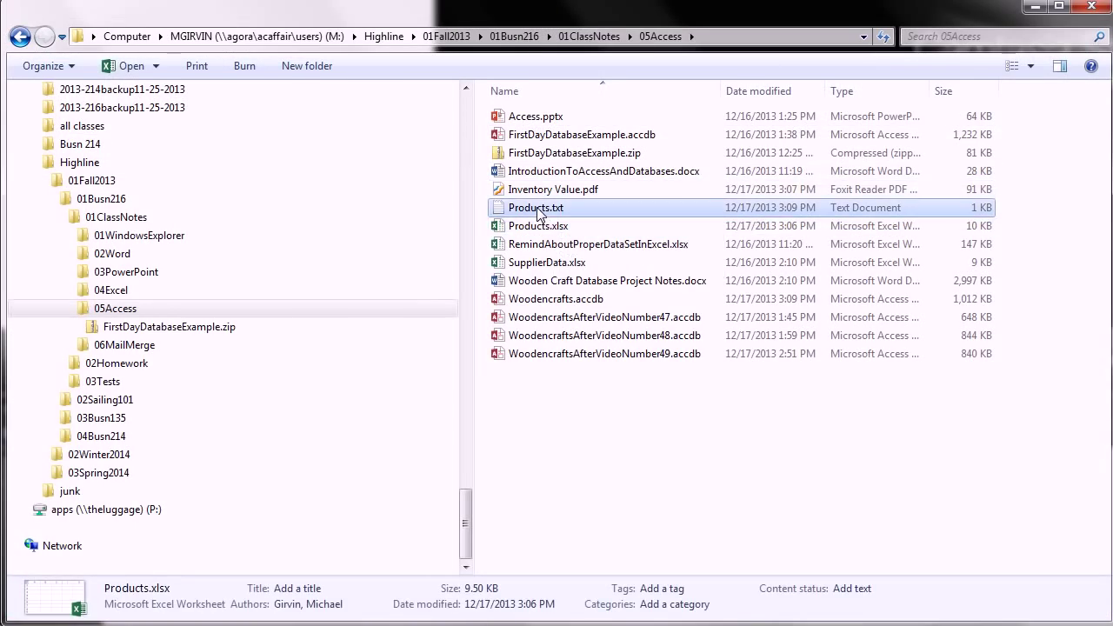
{"action": "double_click", "coordinate": [534, 207]}
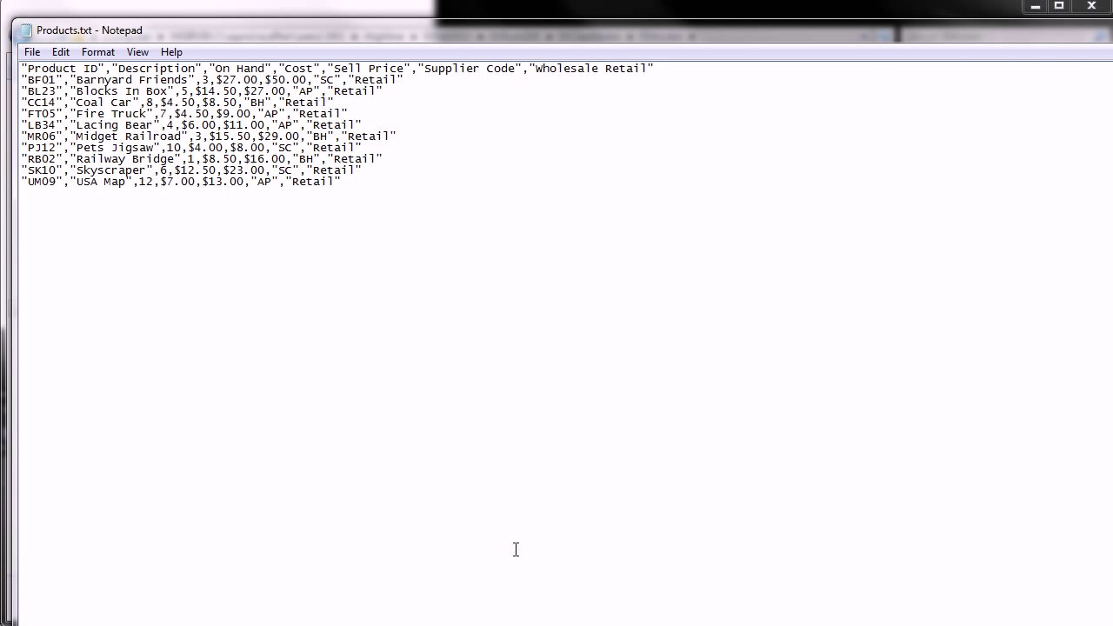
{"action": "mouse_move", "coordinate": [287, 264]}
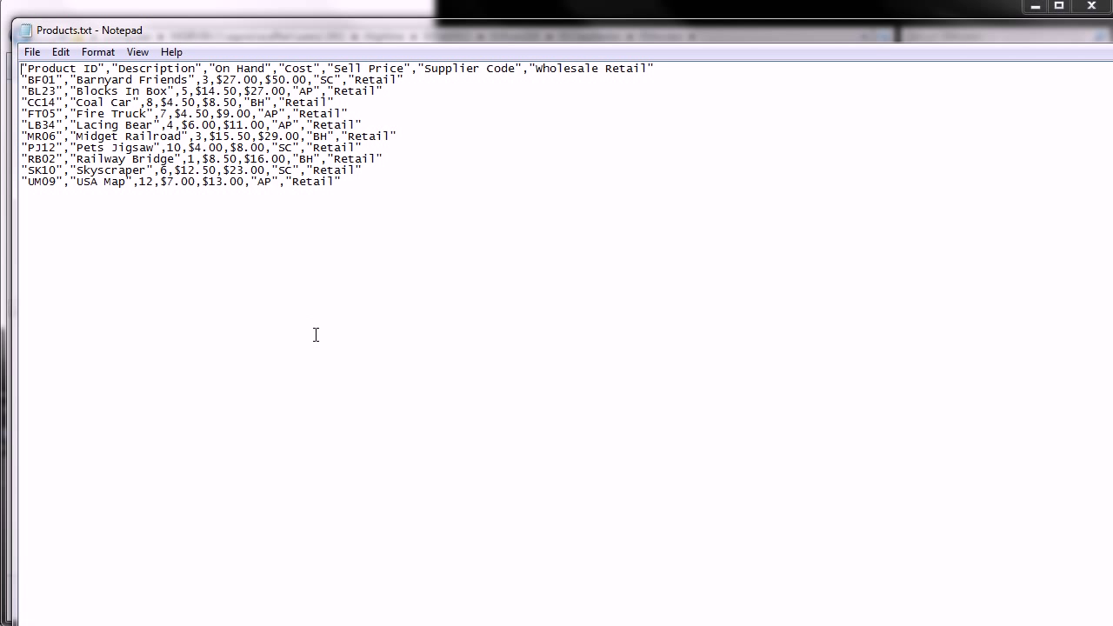
{"action": "mouse_move", "coordinate": [207, 167]}
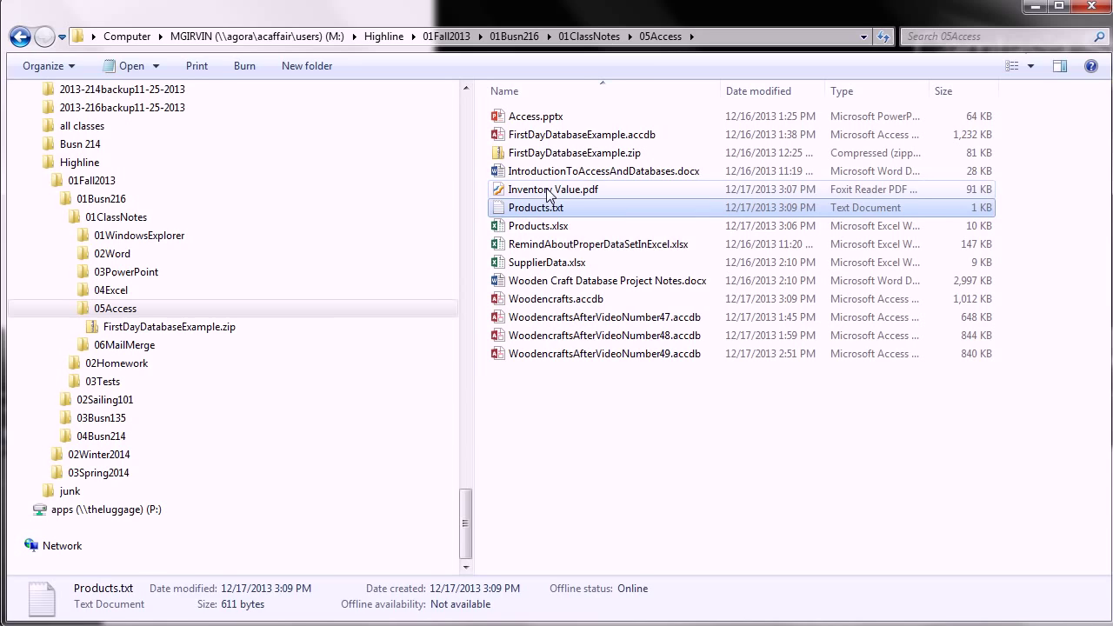
Step: Open Inventory Value.pdf from Windows Explorer to check the published report
{"action": "double_click", "coordinate": [554, 189]}
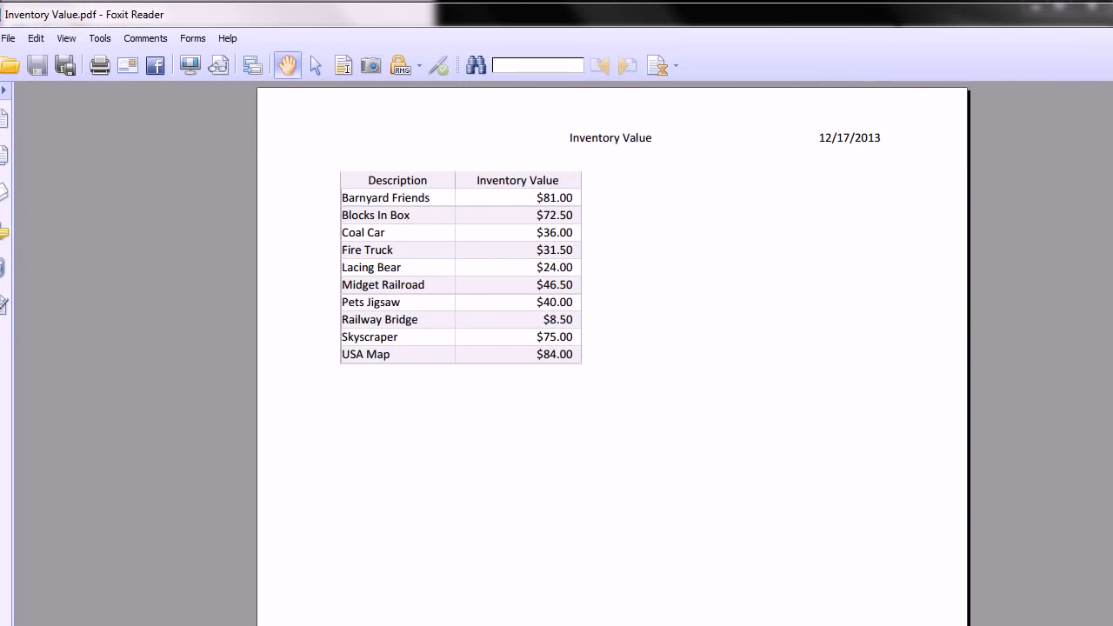